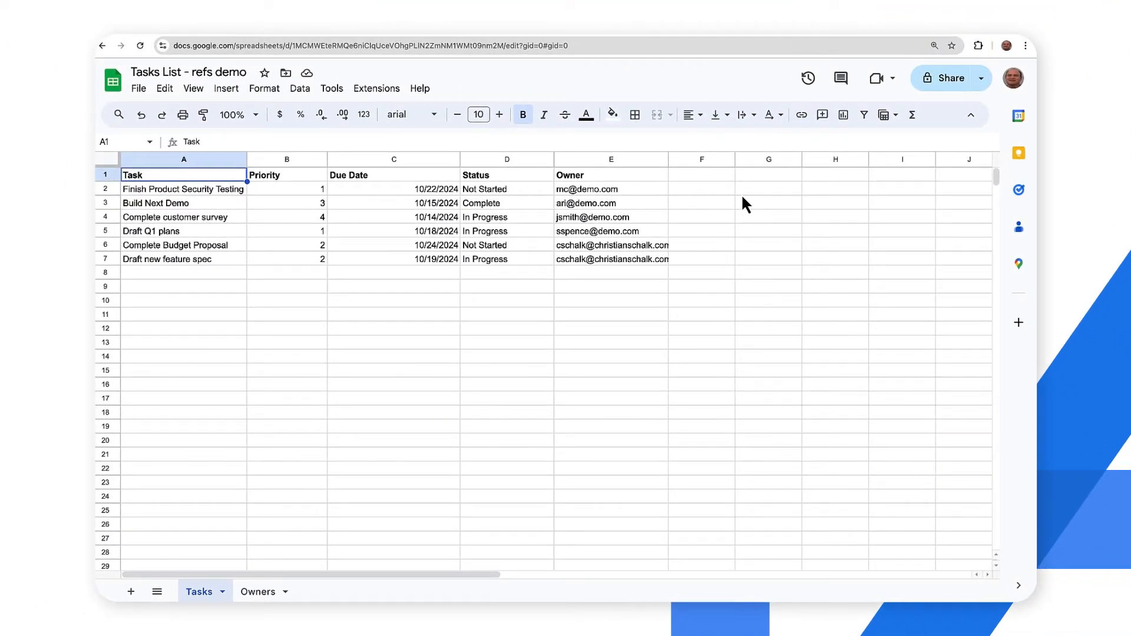
pyautogui.moveTo(169, 237)
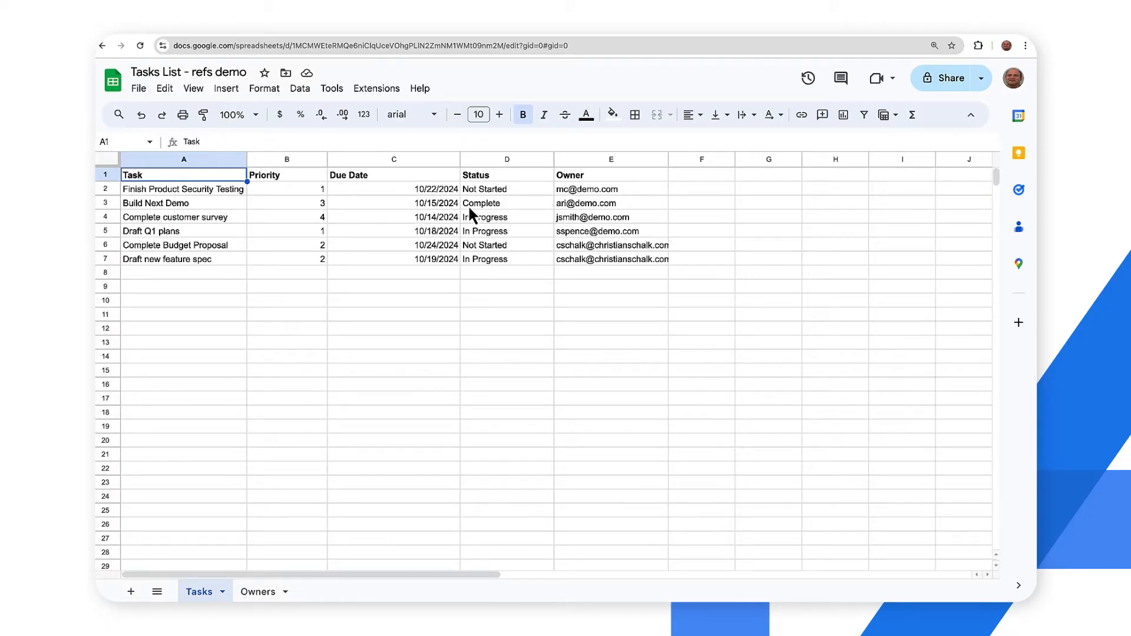
pyautogui.moveTo(564, 214)
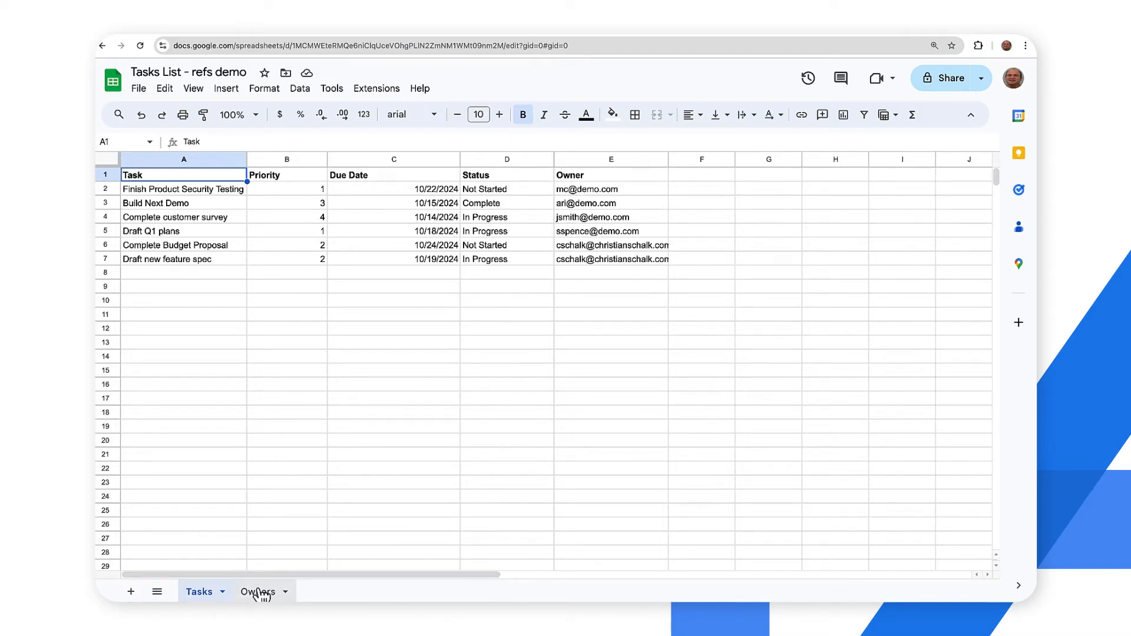
# Review the Owners and Tasks sheets, then create an AppSheet app from the Tasks sheet via Extensions.
pyautogui.click(257, 592)
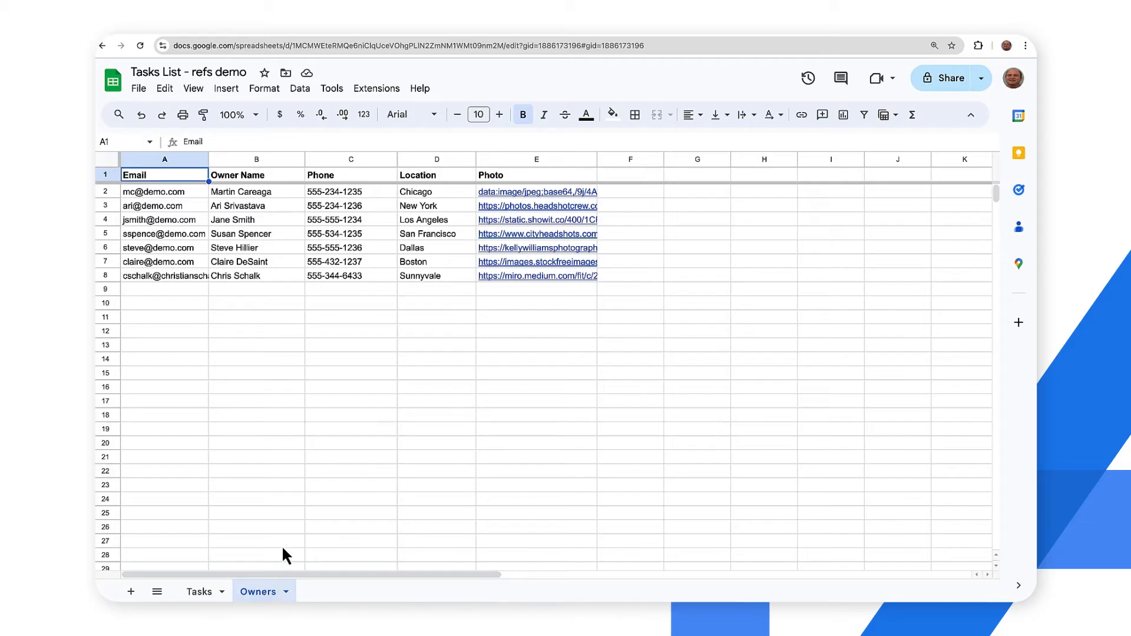
pyautogui.moveTo(407, 255)
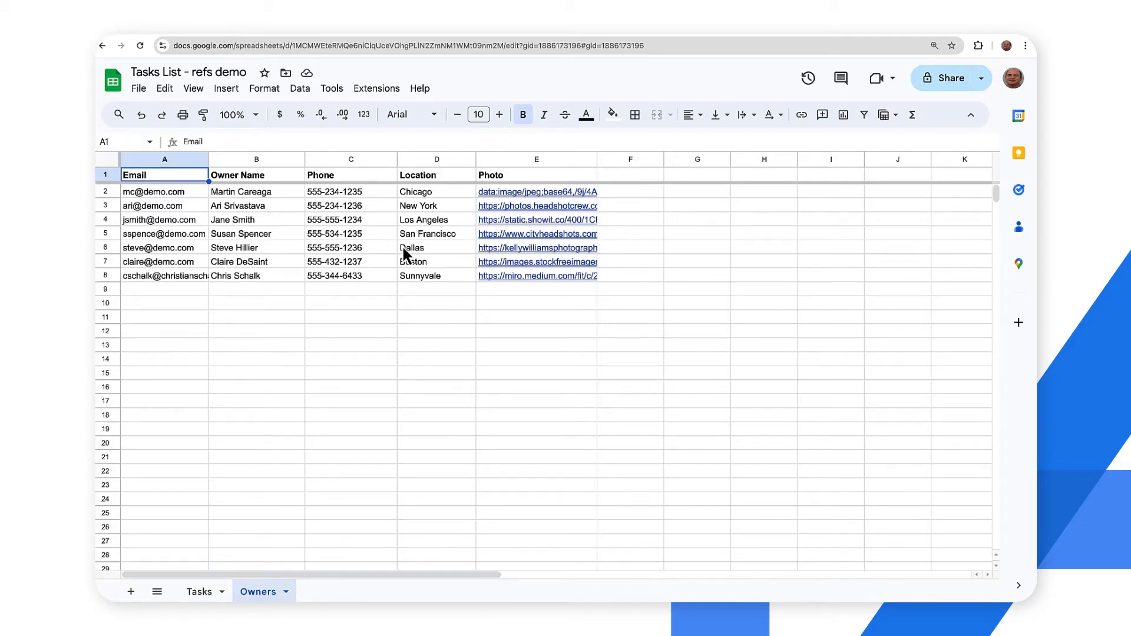
pyautogui.moveTo(287, 263)
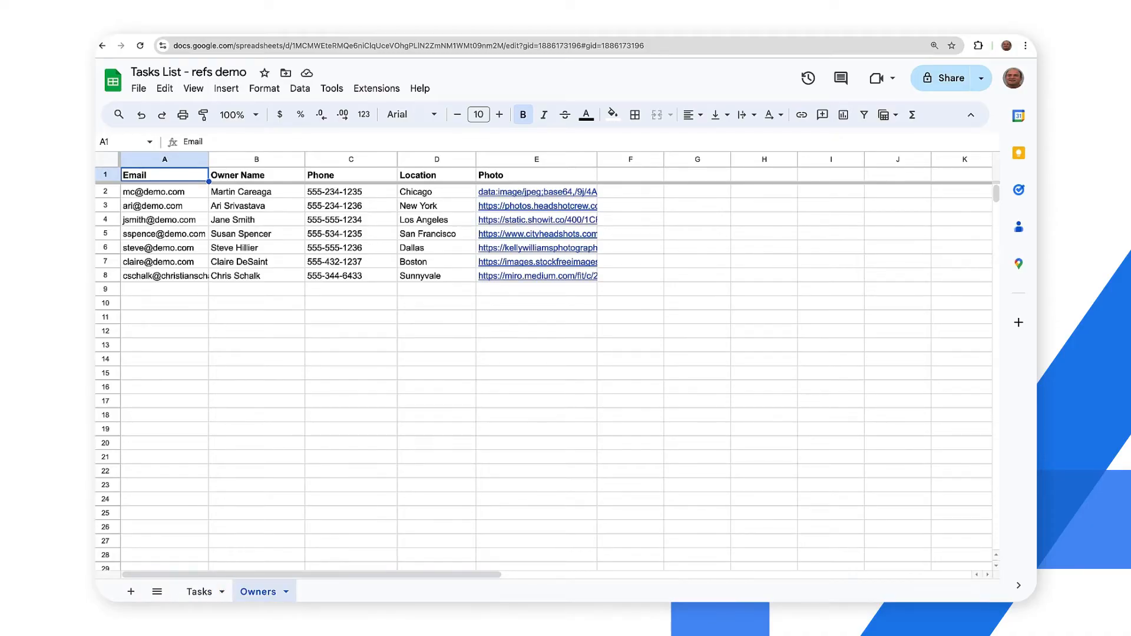
pyautogui.click(199, 591)
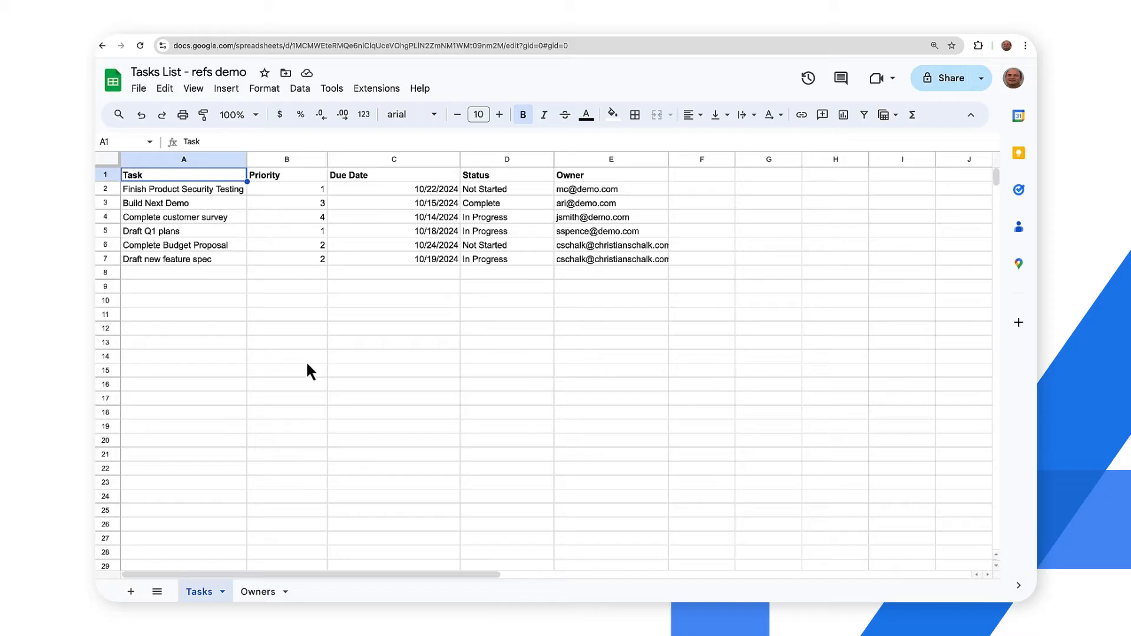
pyautogui.moveTo(323, 314)
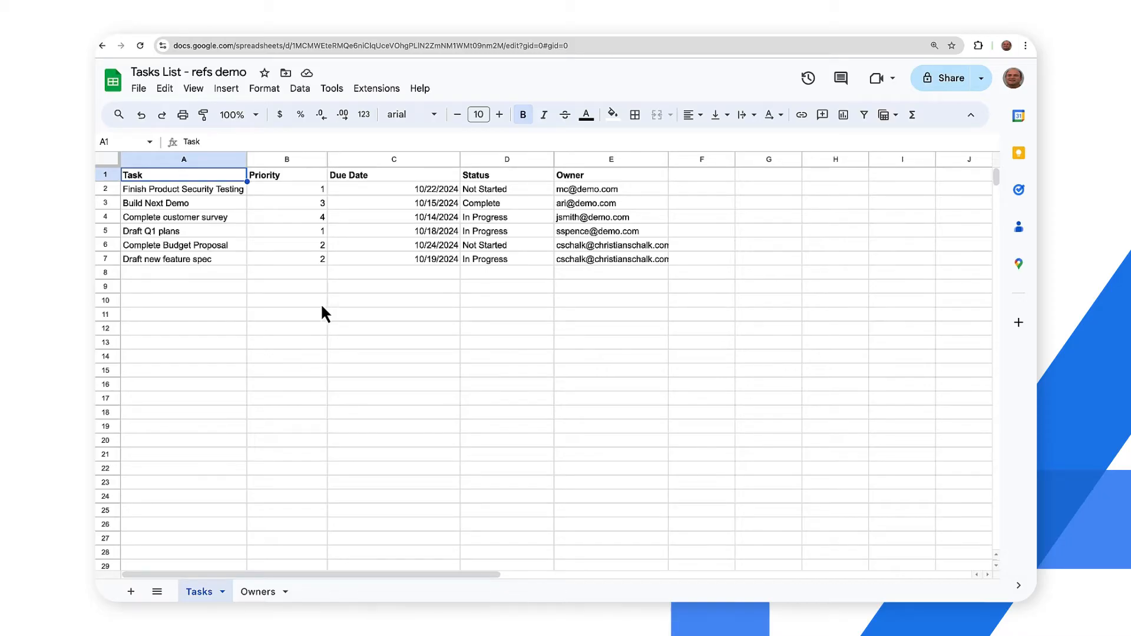
pyautogui.moveTo(356, 243)
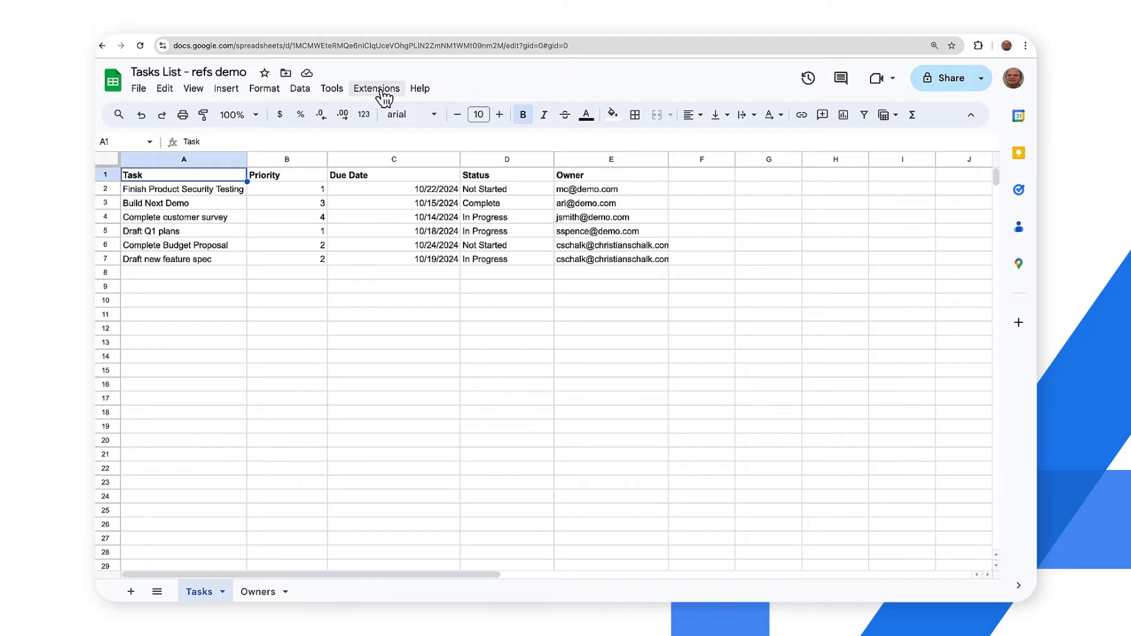
pyautogui.click(376, 88)
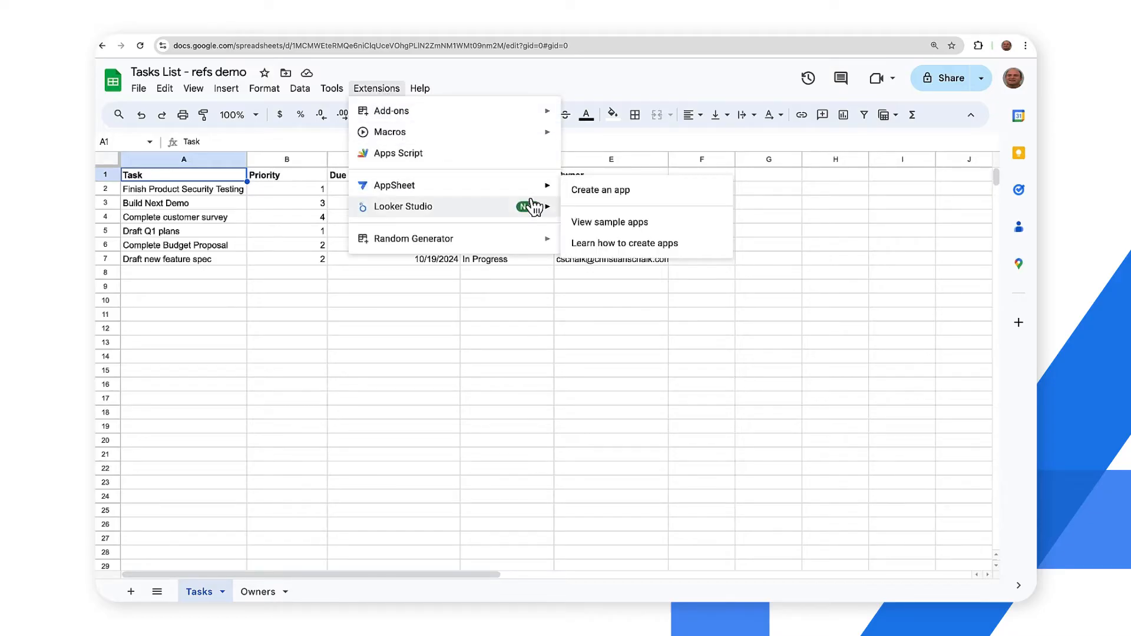
pyautogui.click(600, 189)
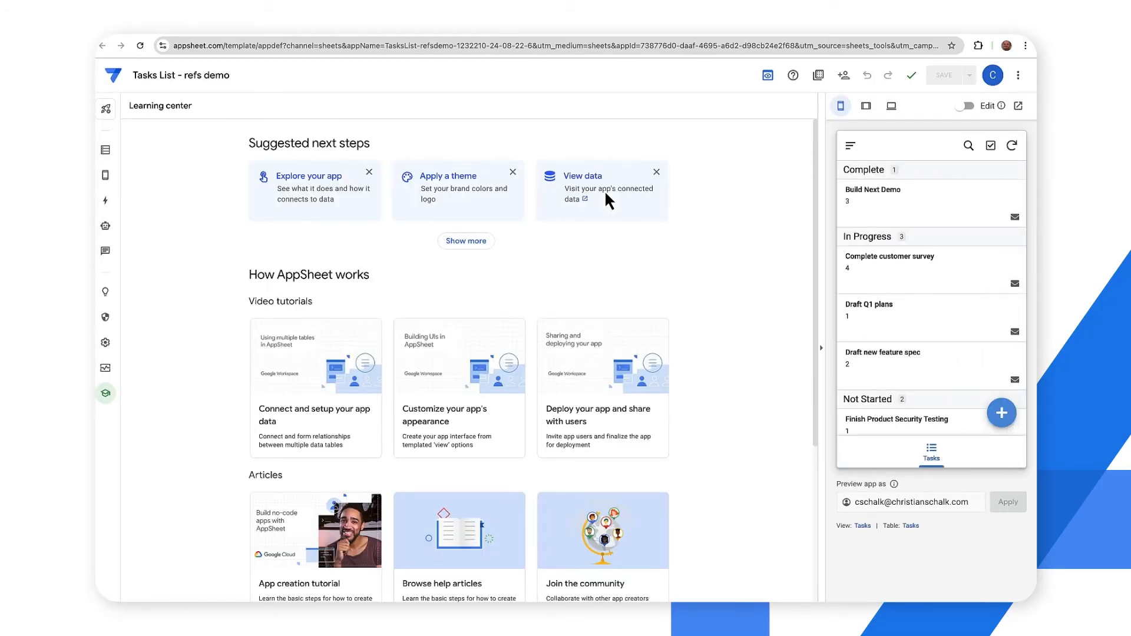
pyautogui.moveTo(612, 207)
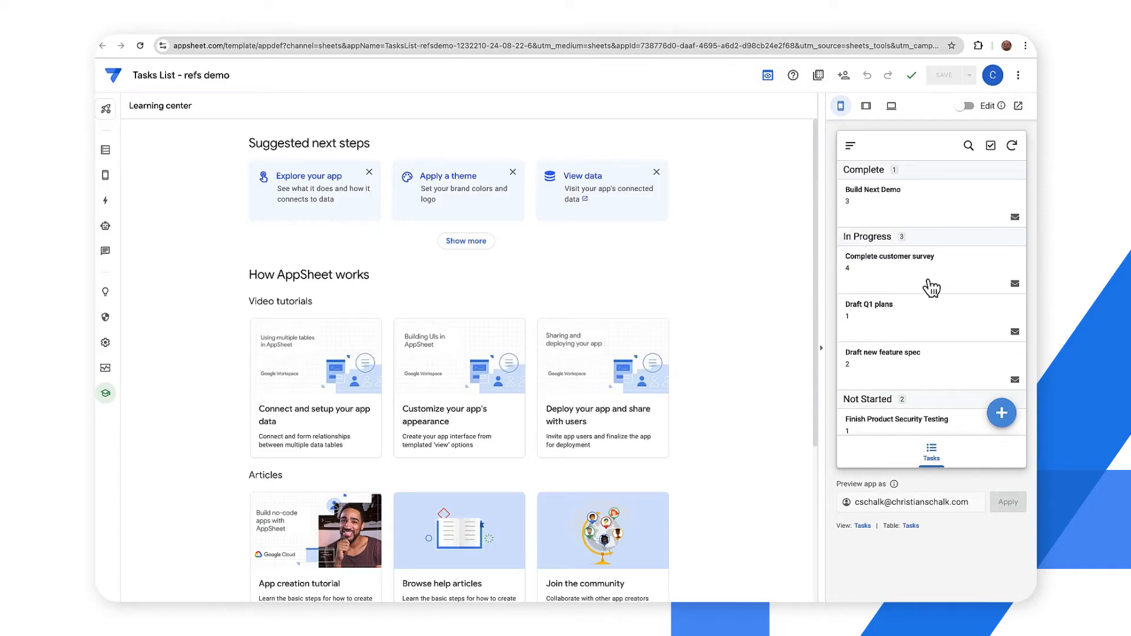
pyautogui.moveTo(133, 170)
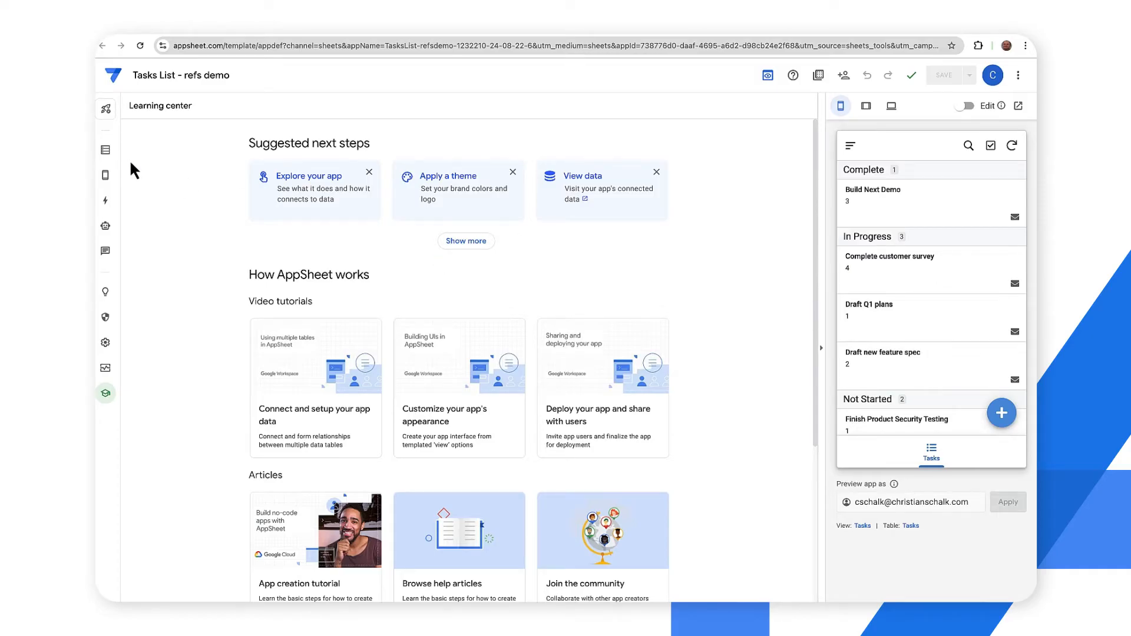
# Show the Tasks table's columns in the Data panel, with types Number, Date, Text and Email.
pyautogui.click(105, 149)
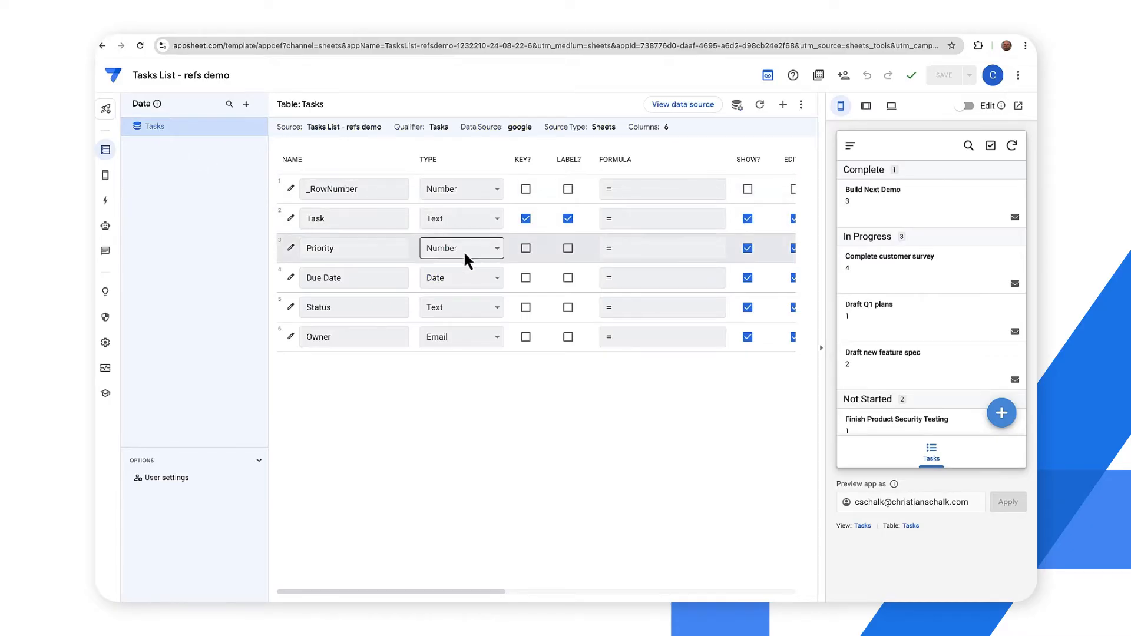
pyautogui.click(354, 337)
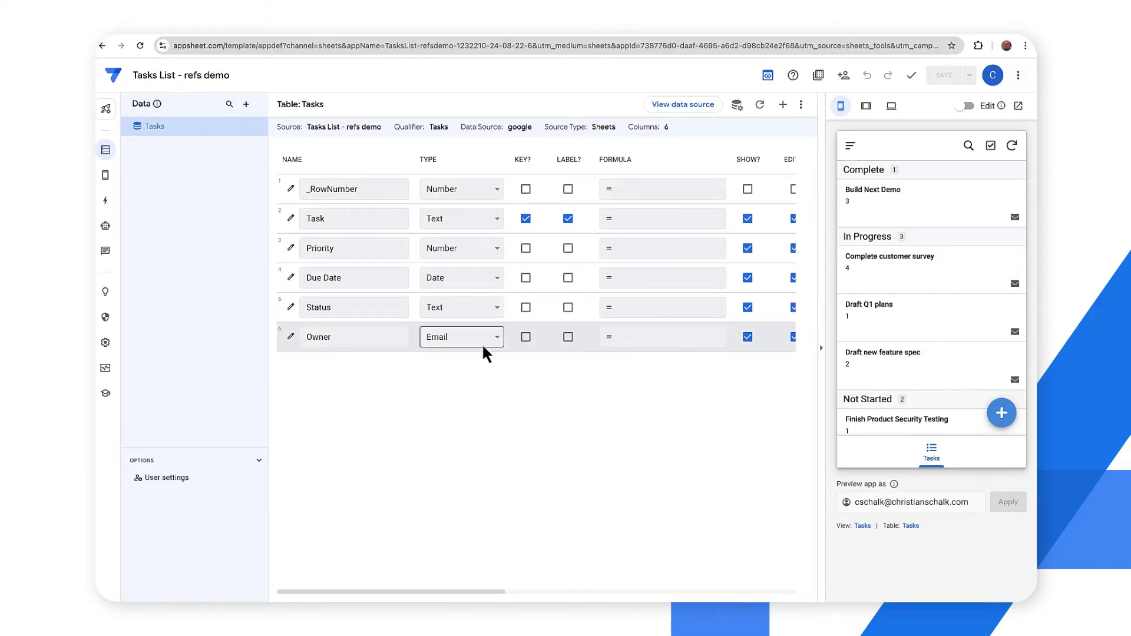
pyautogui.click(198, 243)
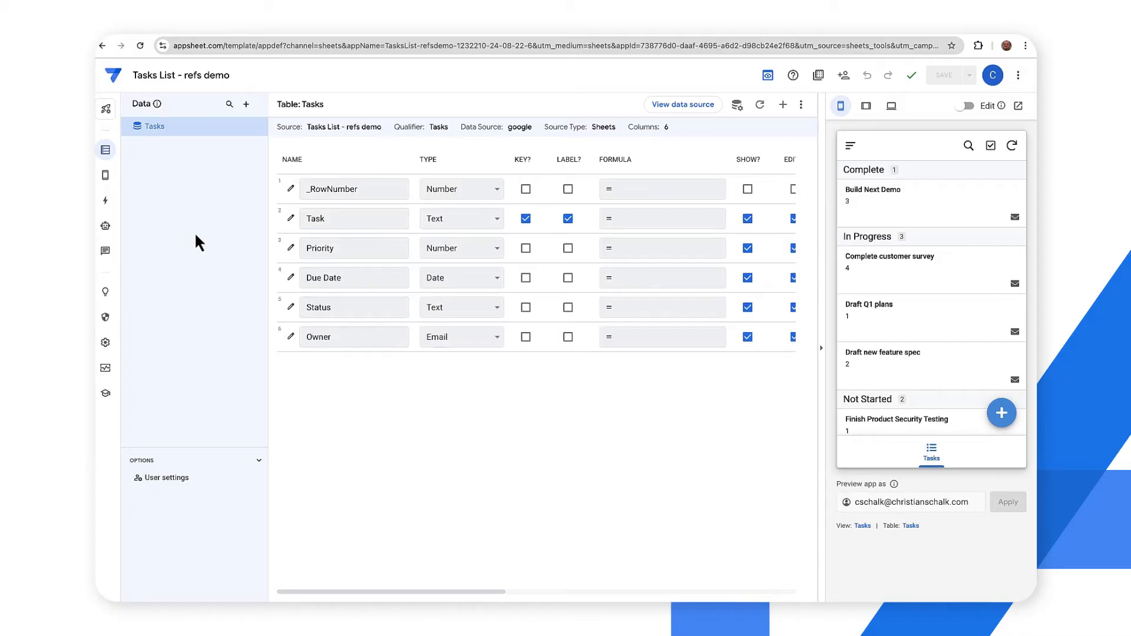
pyautogui.moveTo(211, 228)
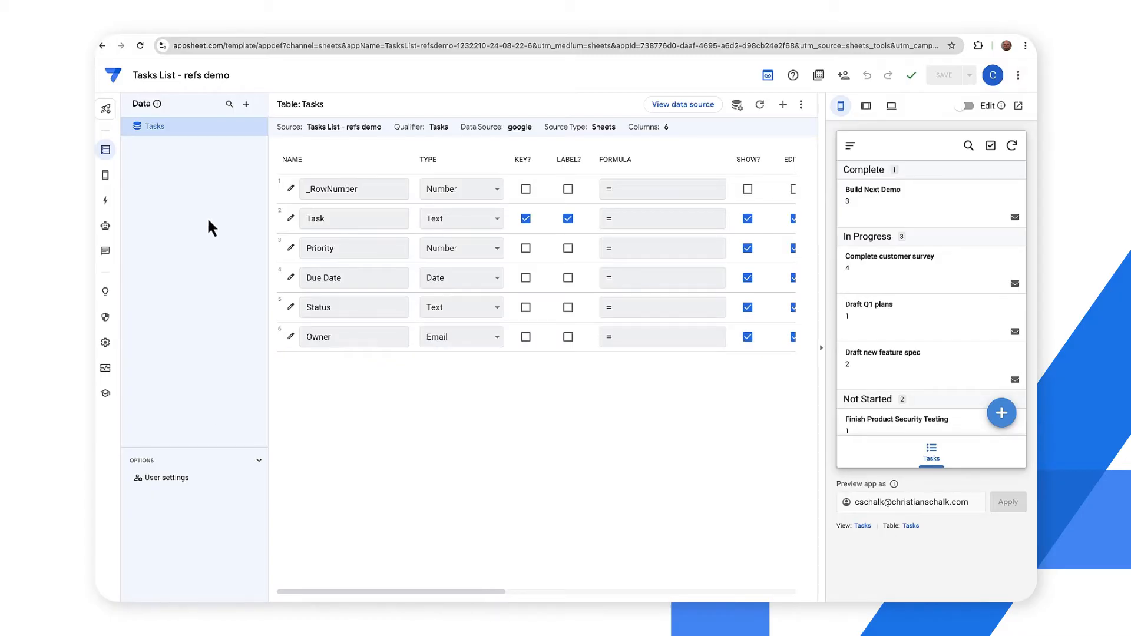
pyautogui.moveTo(253, 171)
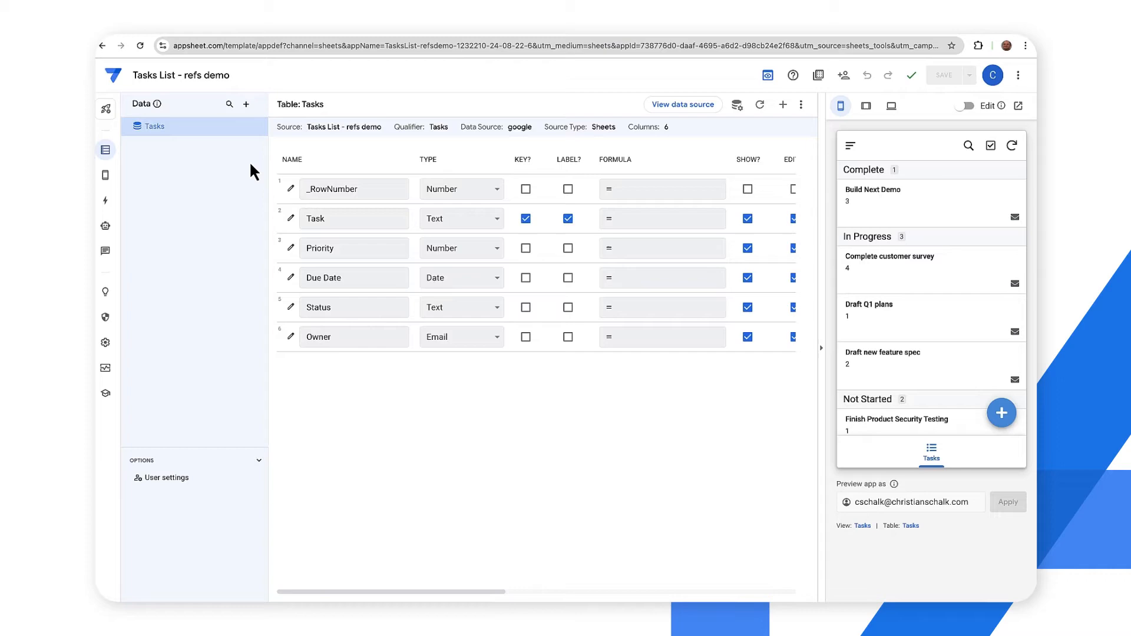
pyautogui.moveTo(246, 104)
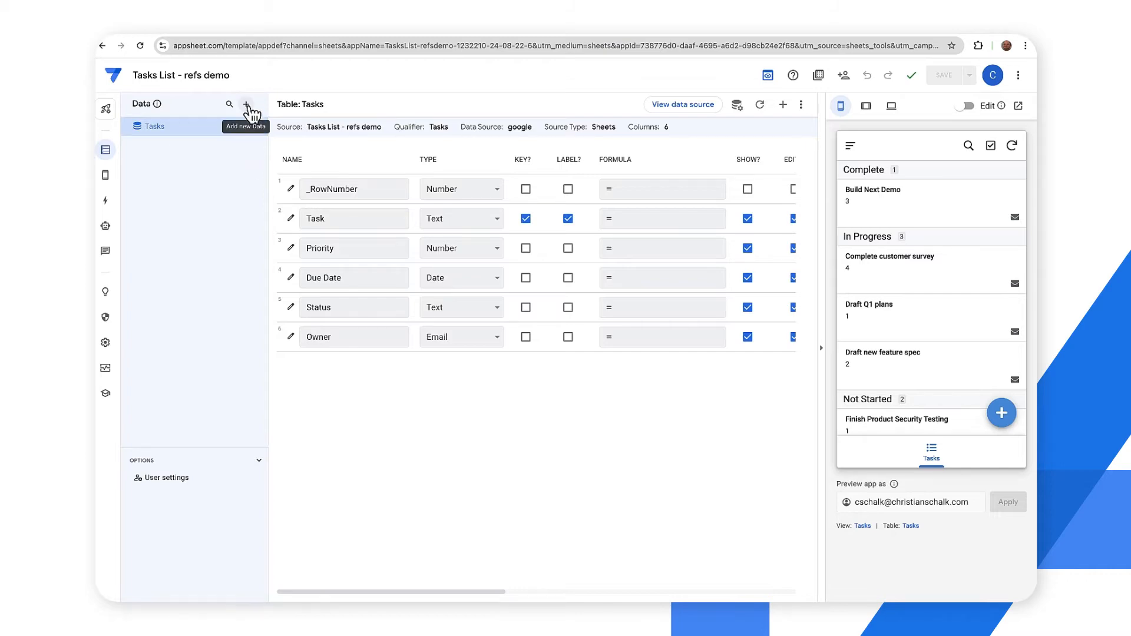
# Add the Owners sheet as a second table with Email, Owner Name, Phone and Related Tasks columns.
pyautogui.click(247, 105)
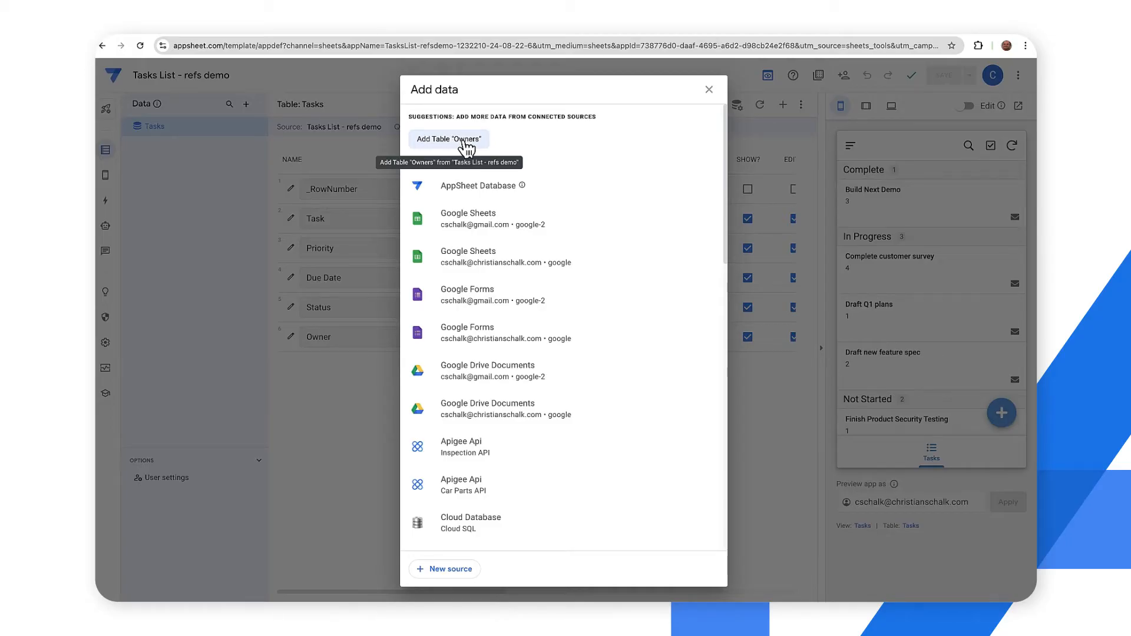
pyautogui.click(448, 139)
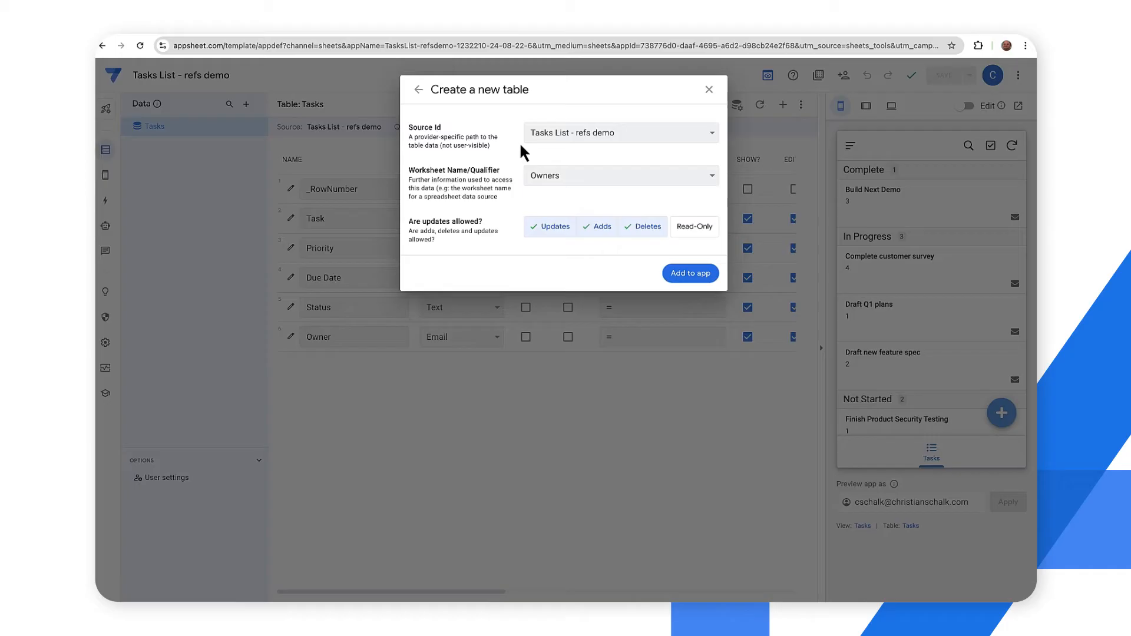
pyautogui.moveTo(690, 273)
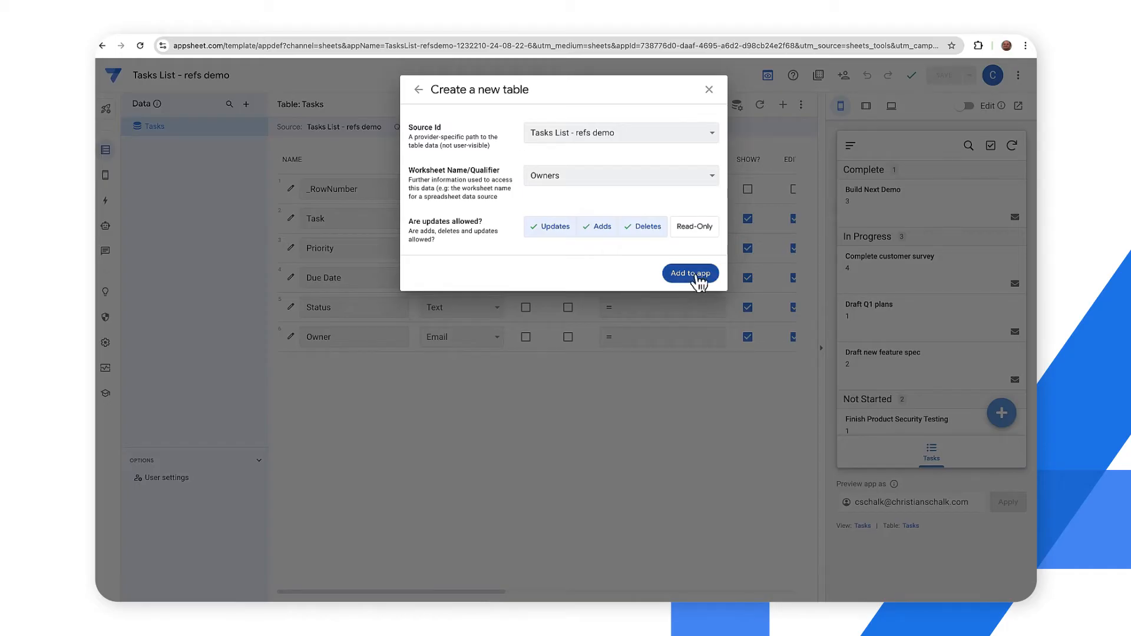
pyautogui.click(689, 272)
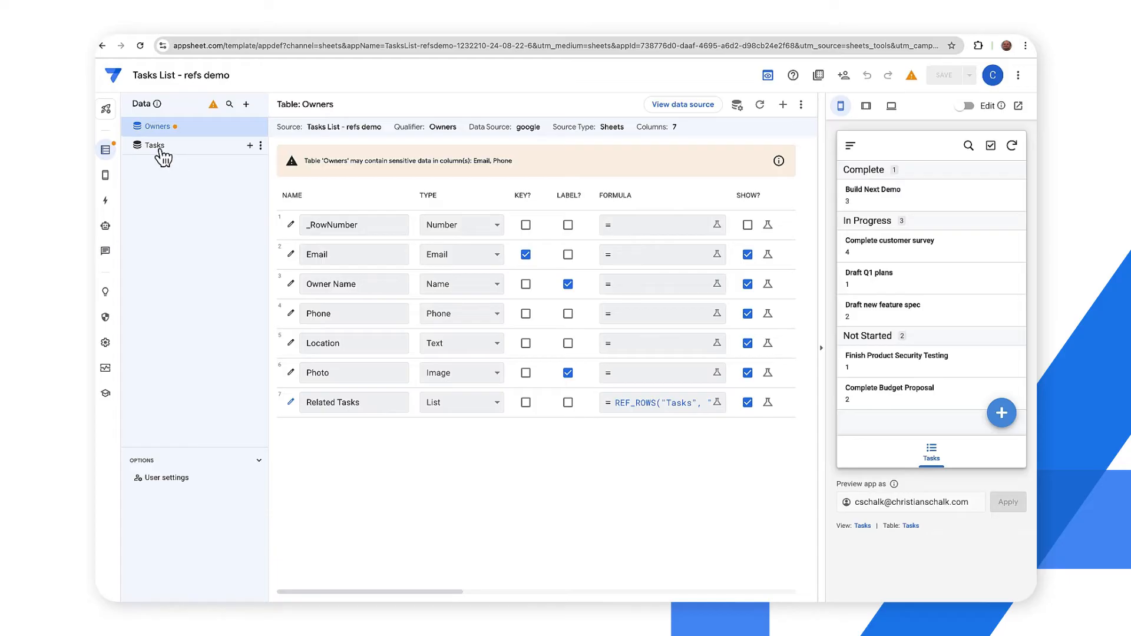
# Confirm the Tasks table's Owner column is a reference to Owners, then close its settings.
pyautogui.click(153, 145)
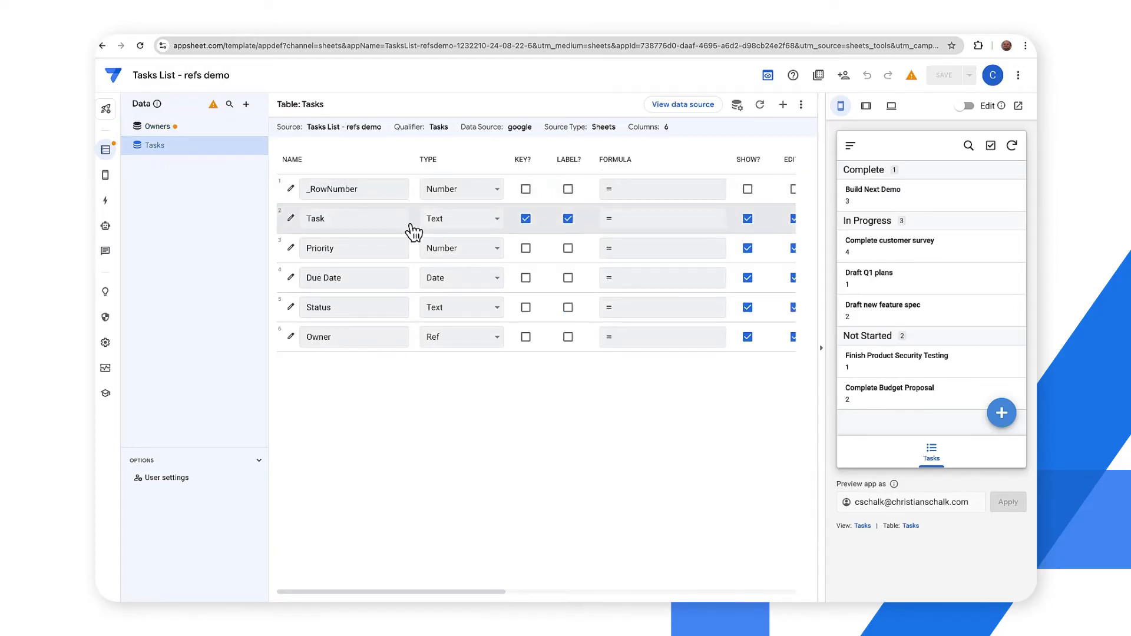
pyautogui.click(354, 337)
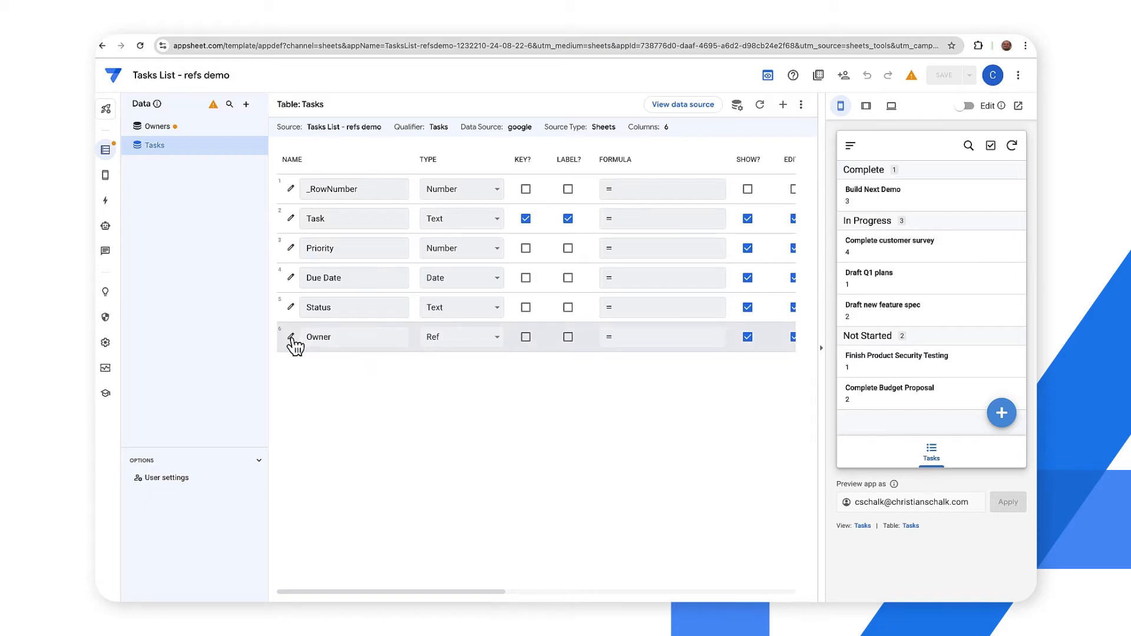
pyautogui.click(290, 337)
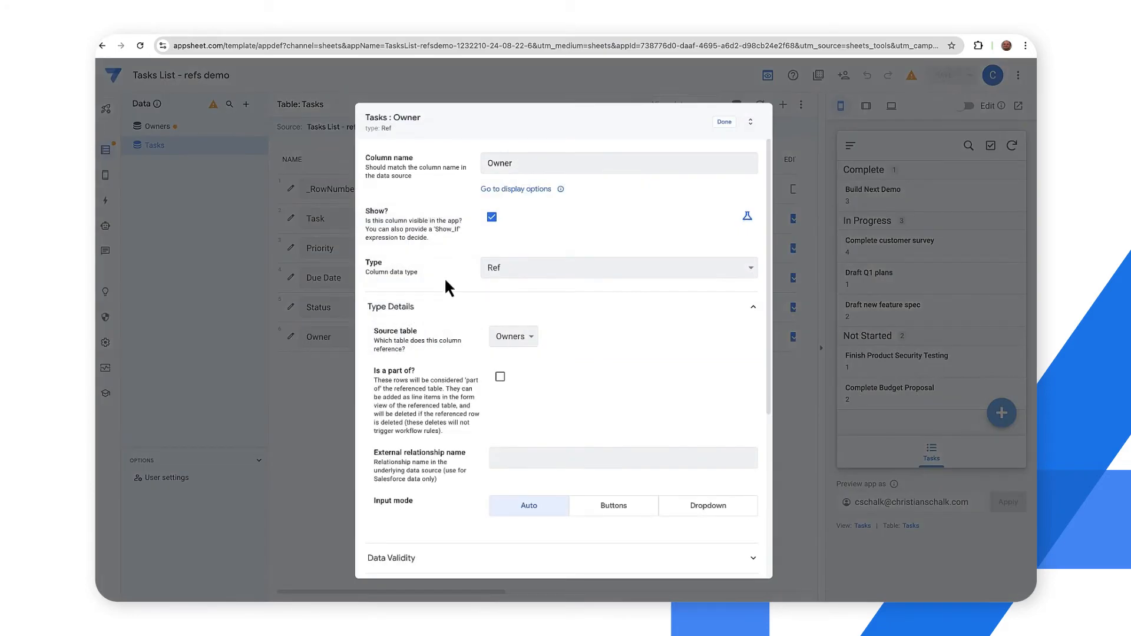
pyautogui.moveTo(505, 358)
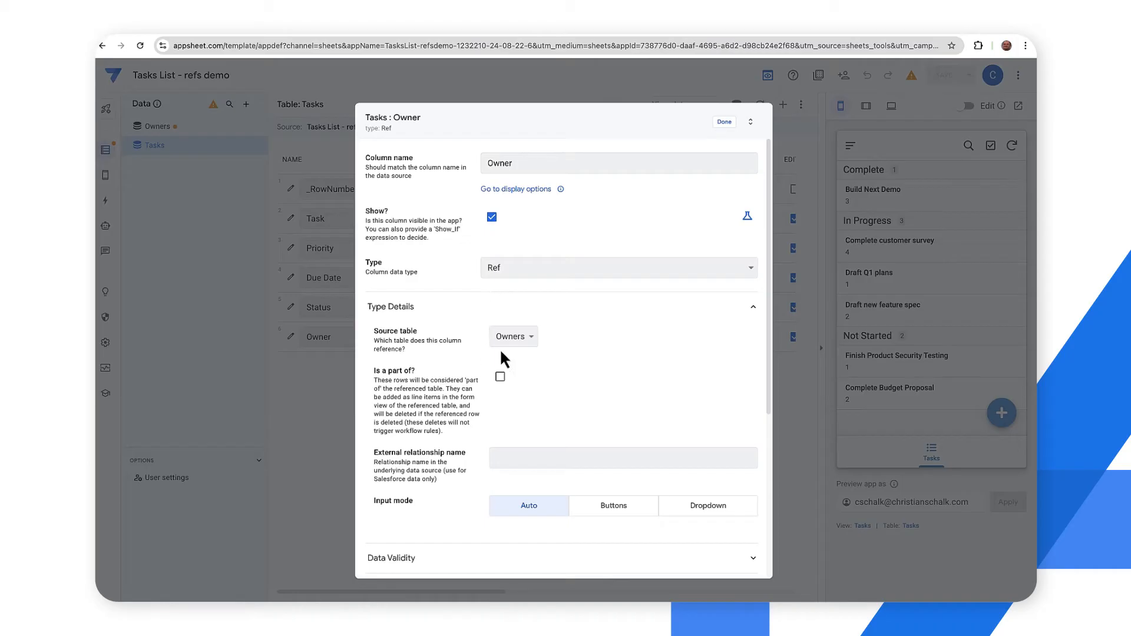
pyautogui.moveTo(506, 231)
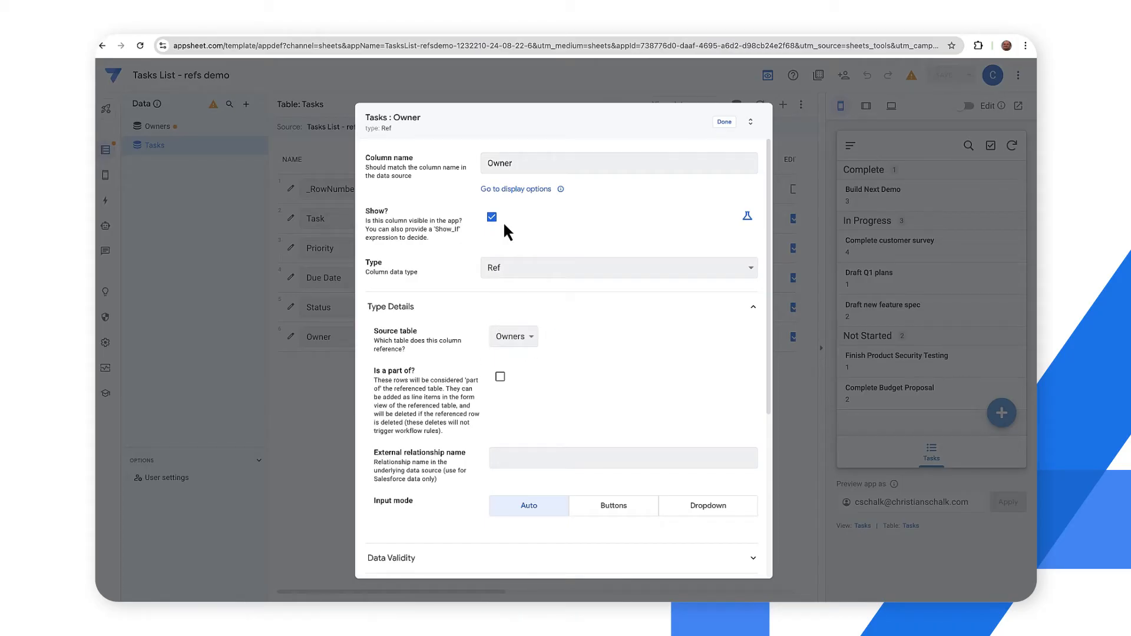
pyautogui.click(513, 336)
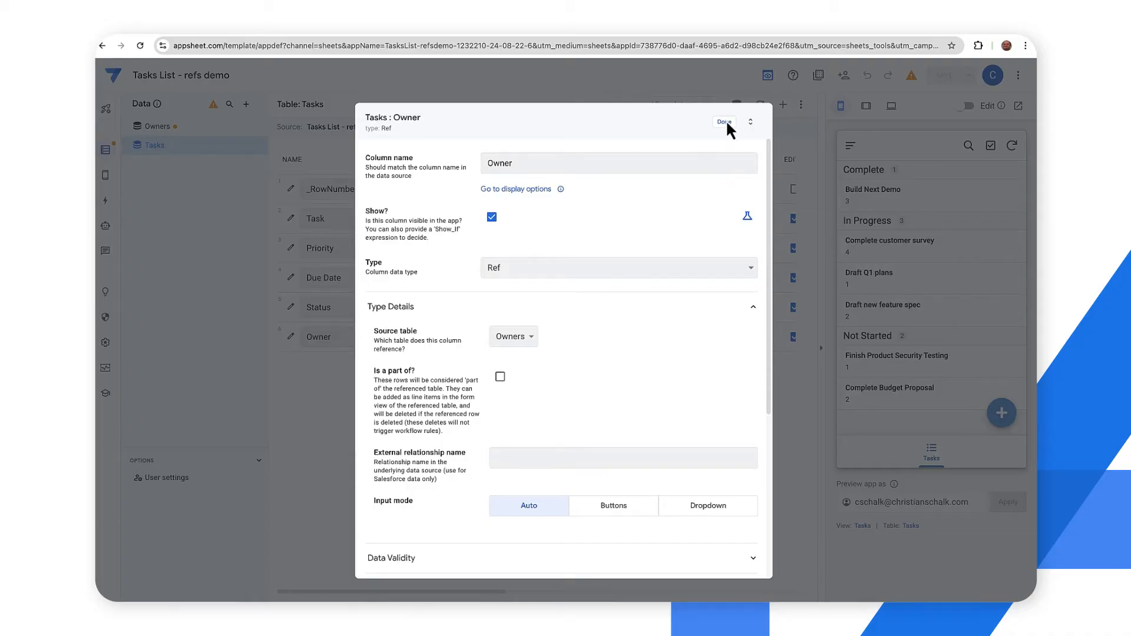
pyautogui.click(725, 121)
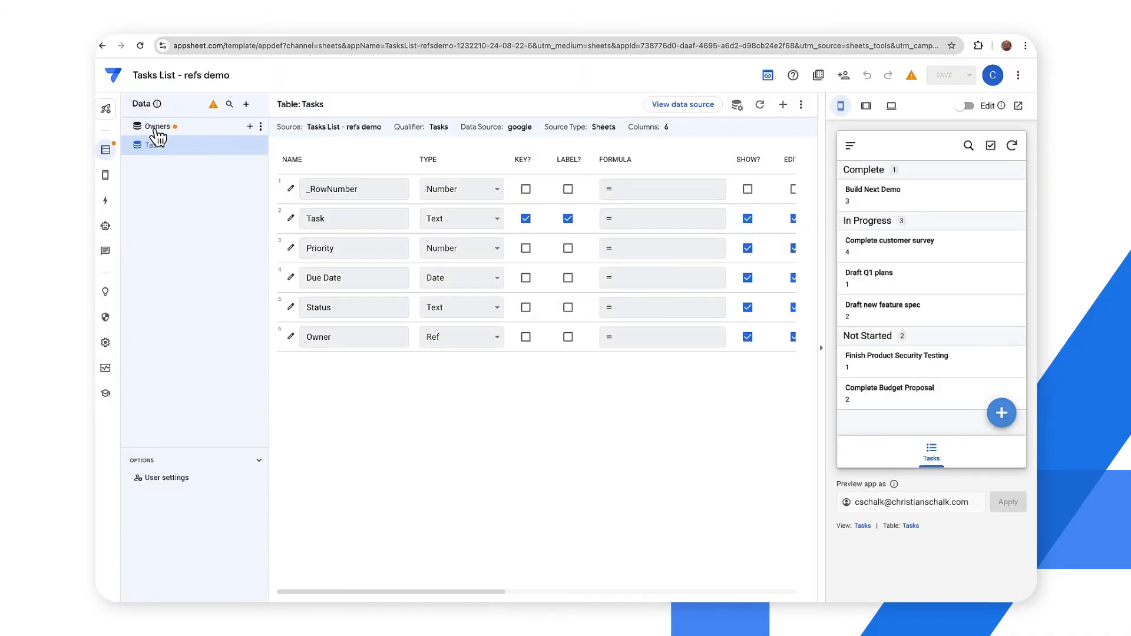
# Show the Owners table's columns: Email key, Owner Name label, and Related Tasks with REF_ROWS.
pyautogui.click(157, 126)
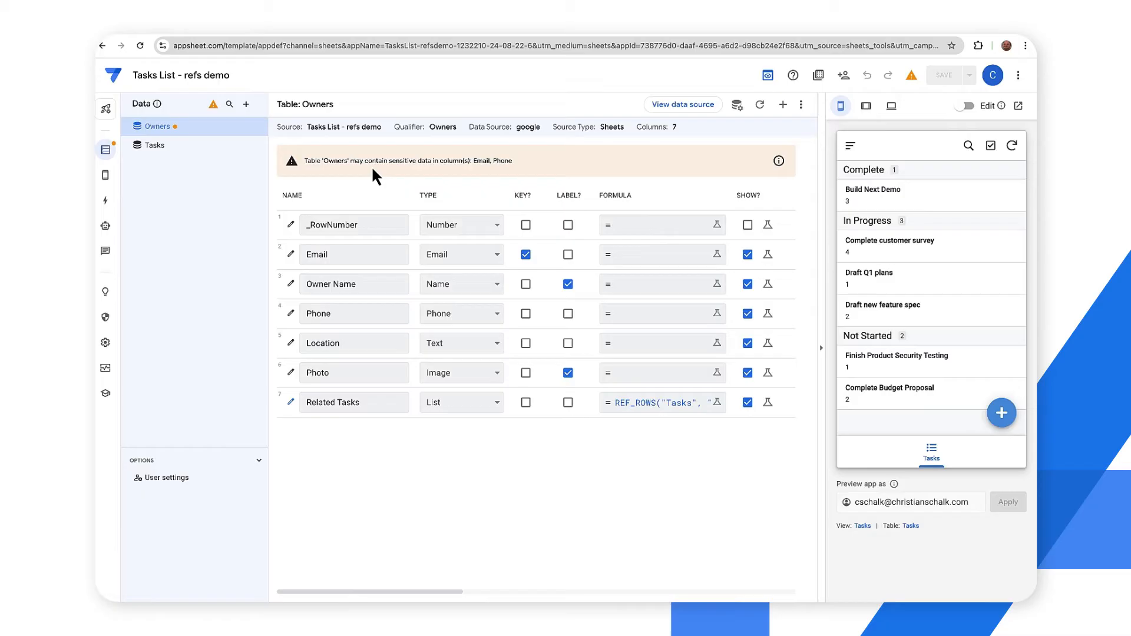
pyautogui.moveTo(464, 177)
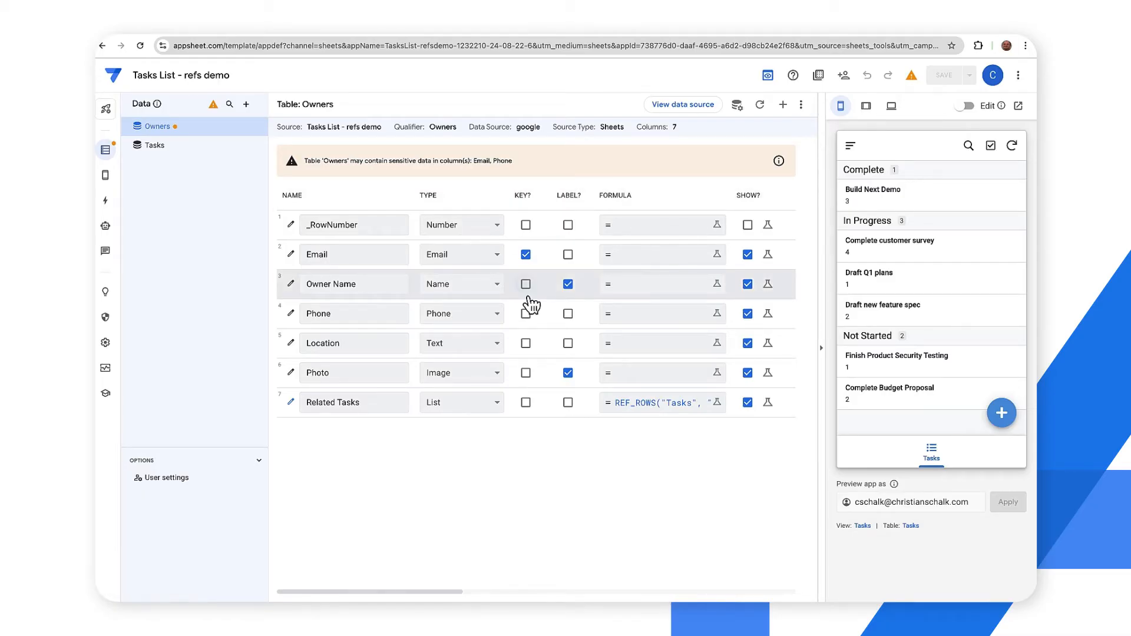
pyautogui.hscroll(3)
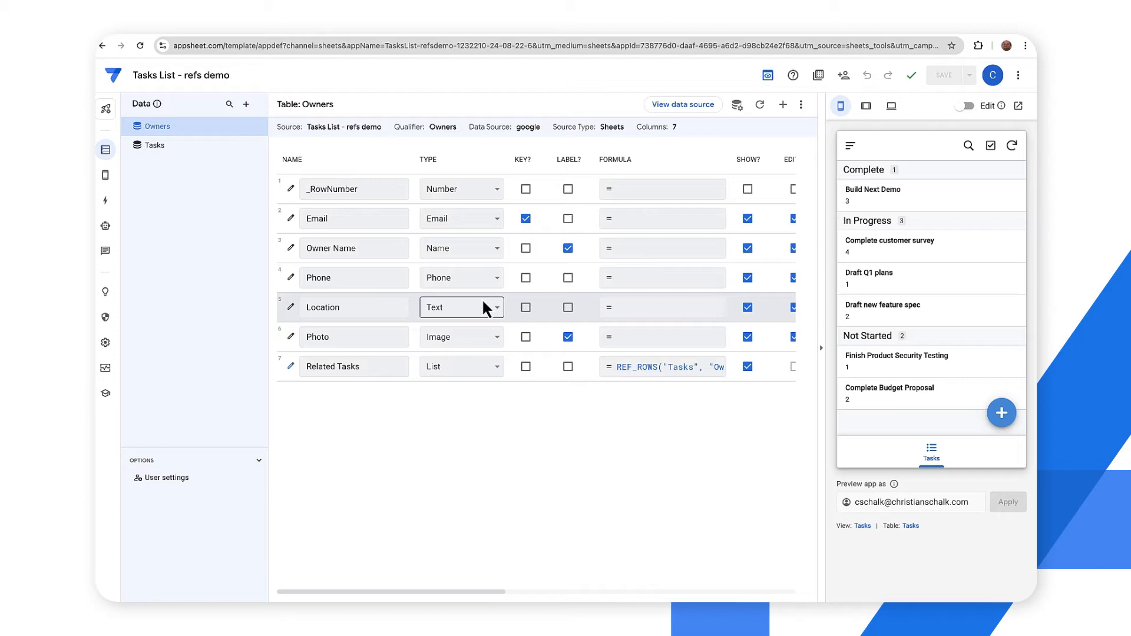
pyautogui.click(353, 367)
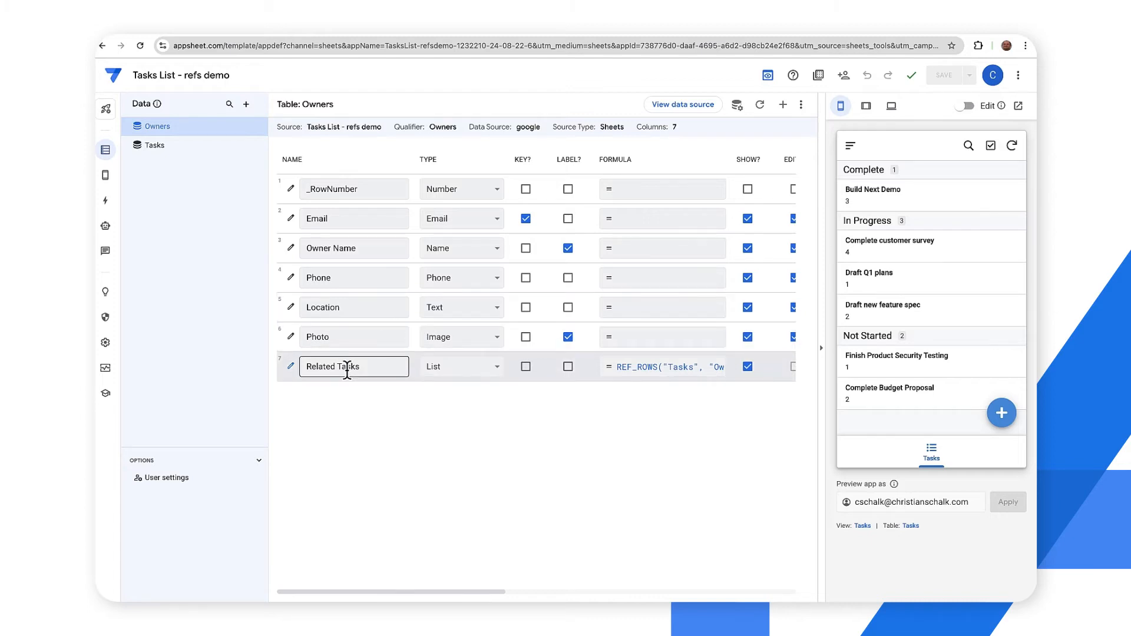
pyautogui.moveTo(381, 371)
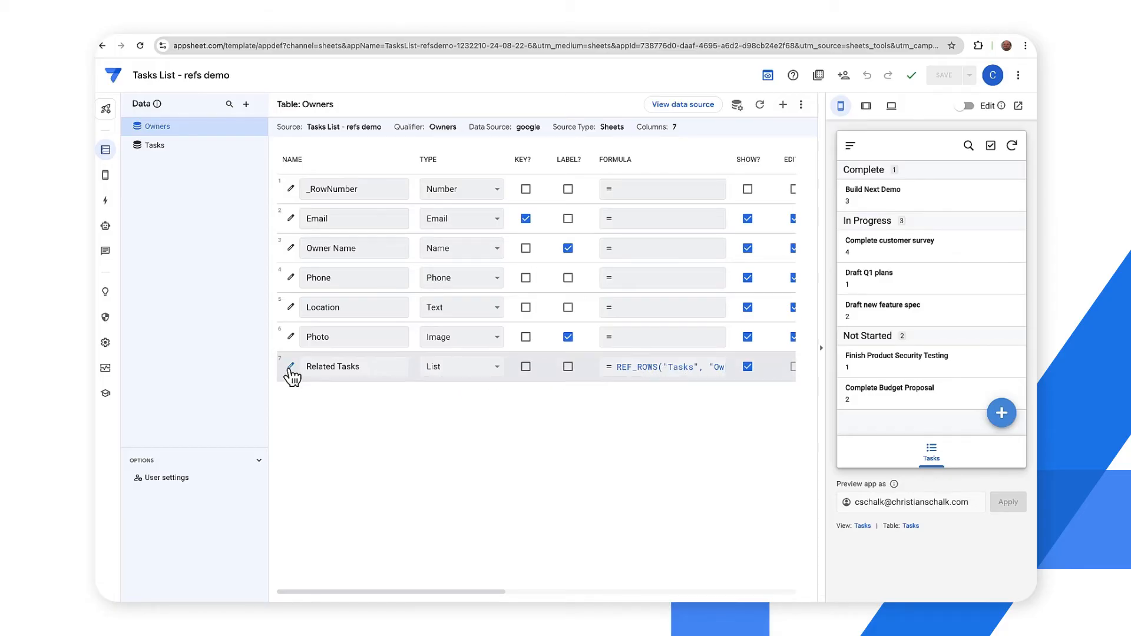
# Review the Related Tasks REF_ROWS formula, close it, and go to the app's views.
pyautogui.click(291, 370)
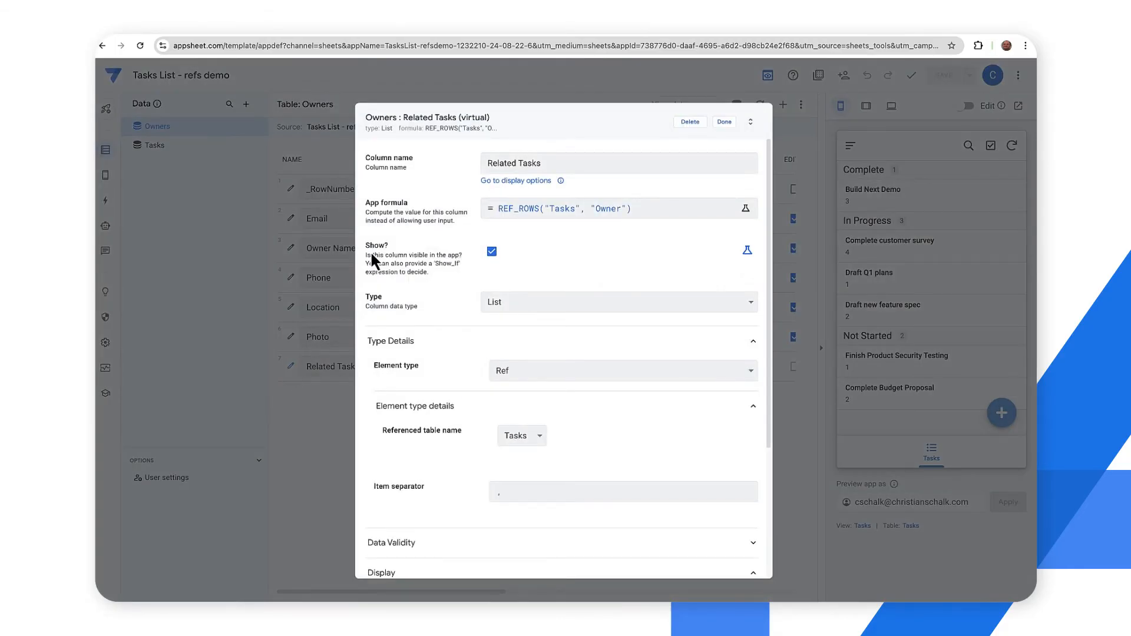
pyautogui.moveTo(456, 216)
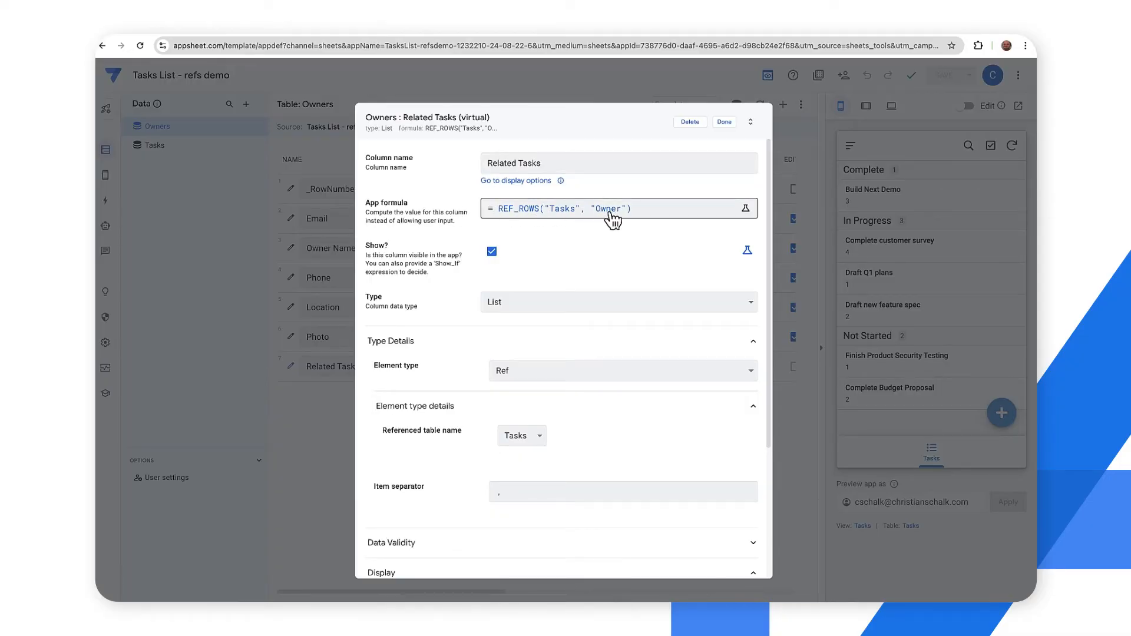
pyautogui.moveTo(574, 215)
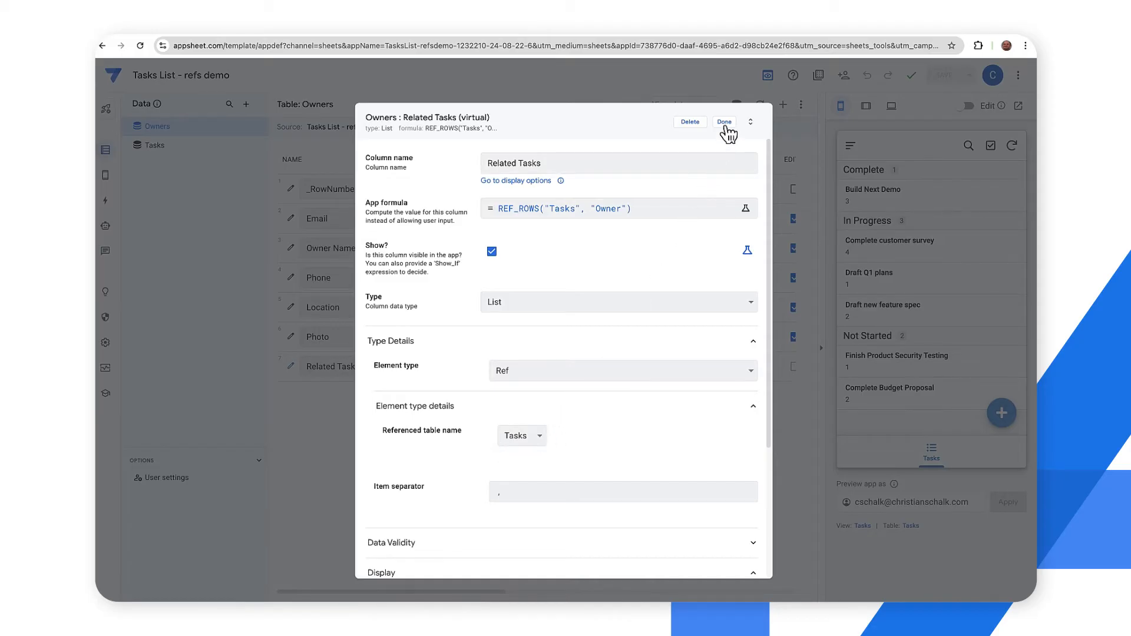
pyautogui.click(725, 122)
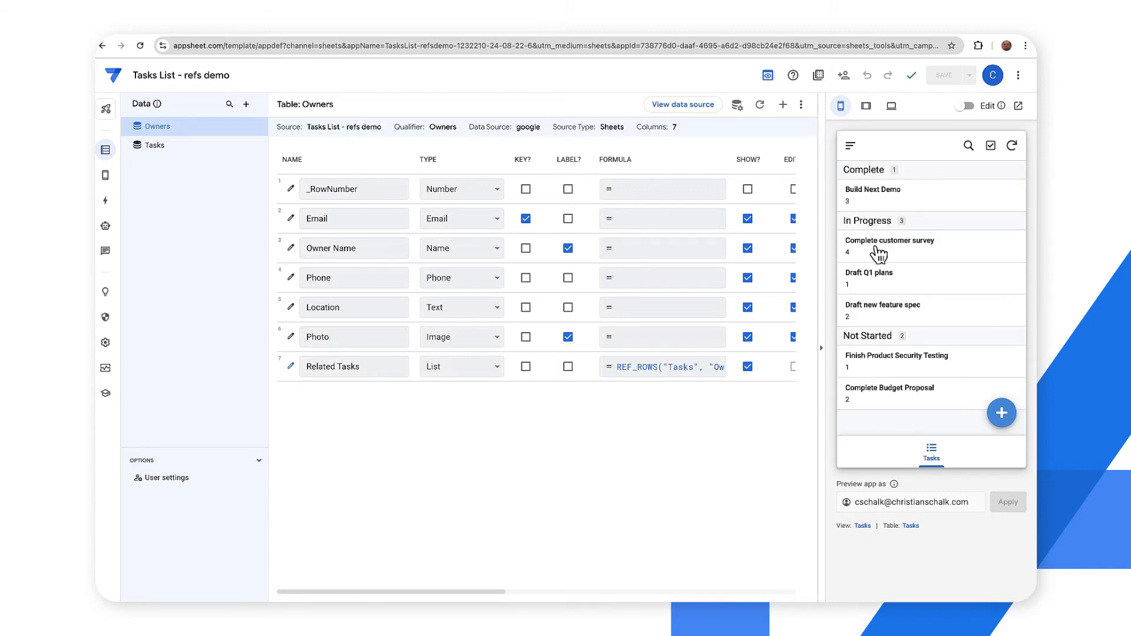
pyautogui.click(104, 174)
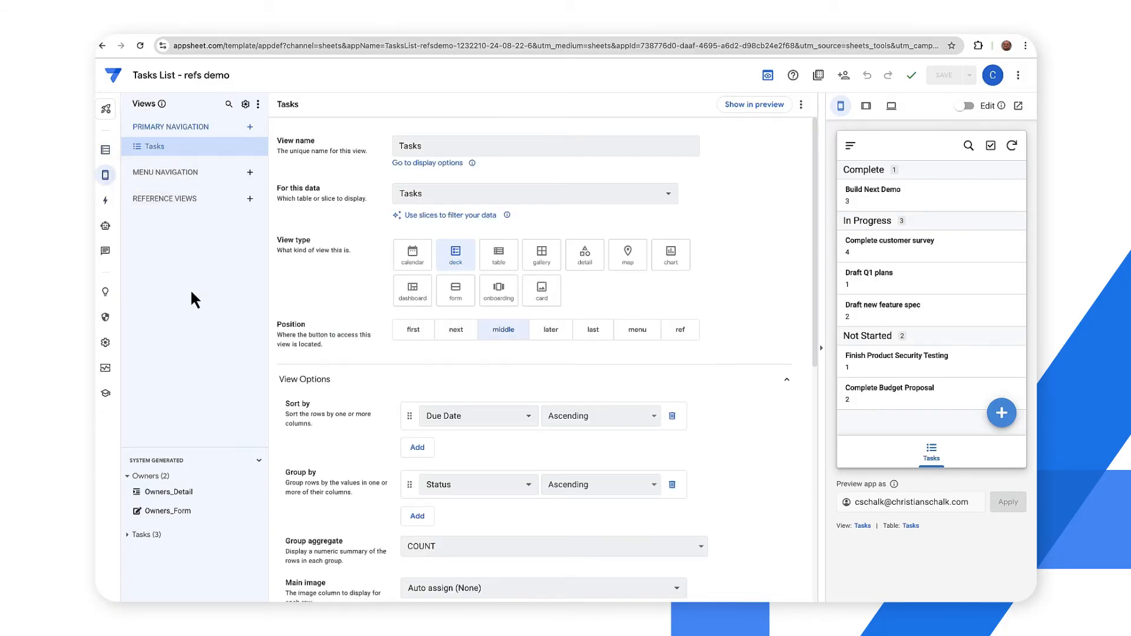
pyautogui.moveTo(155, 146)
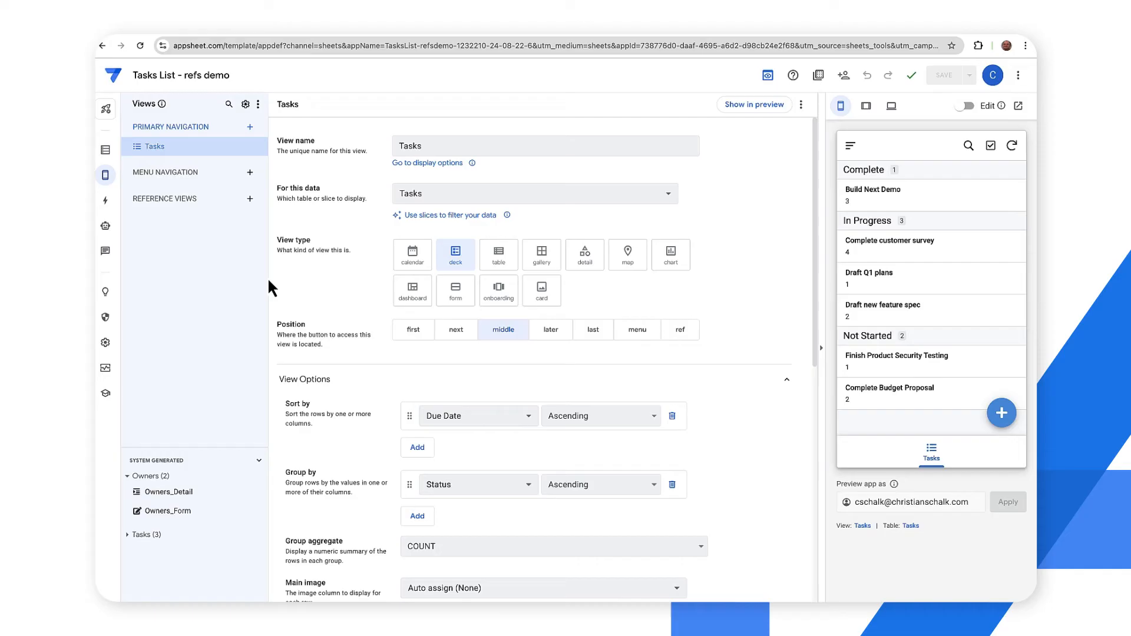
pyautogui.moveTo(245, 183)
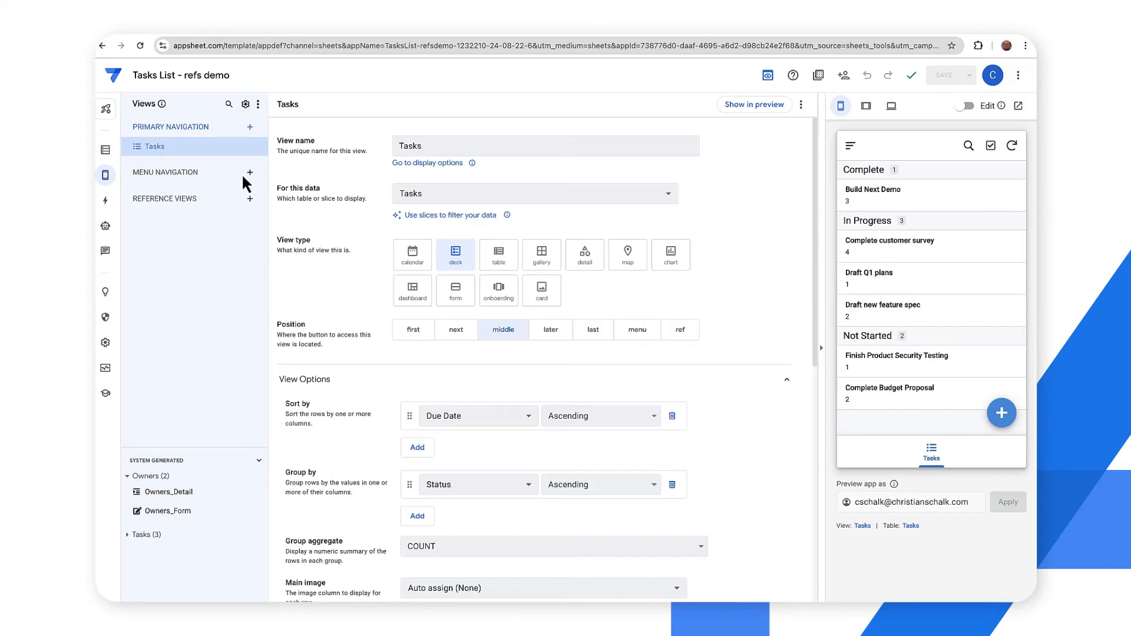
# Add the suggested deck view with Photo column for the Owners data.
pyautogui.click(250, 127)
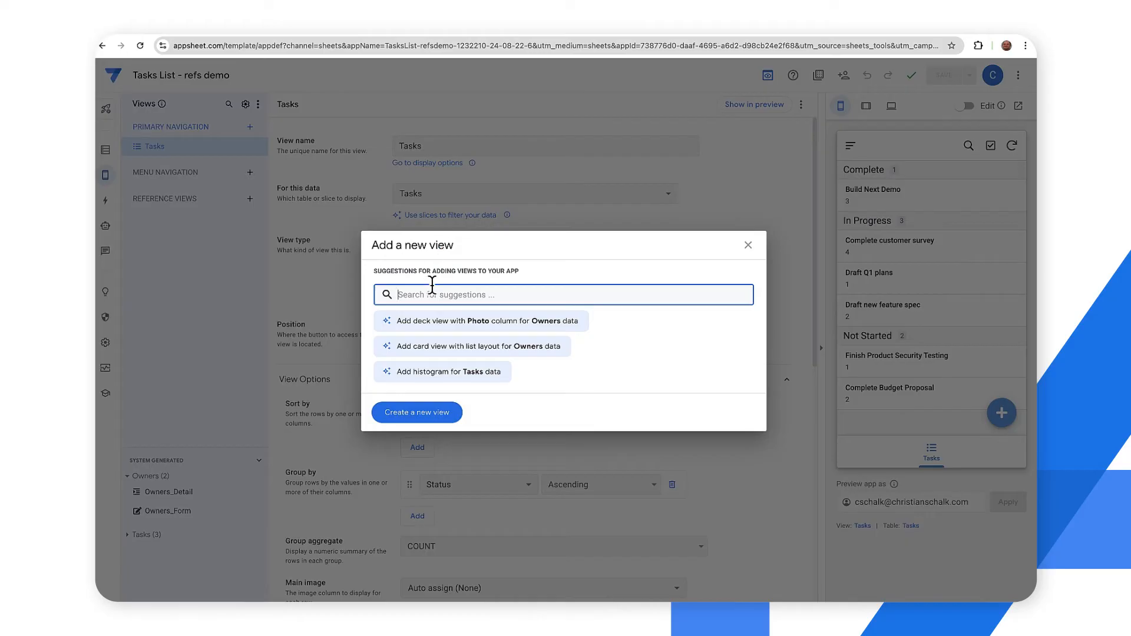
pyautogui.moveTo(456, 360)
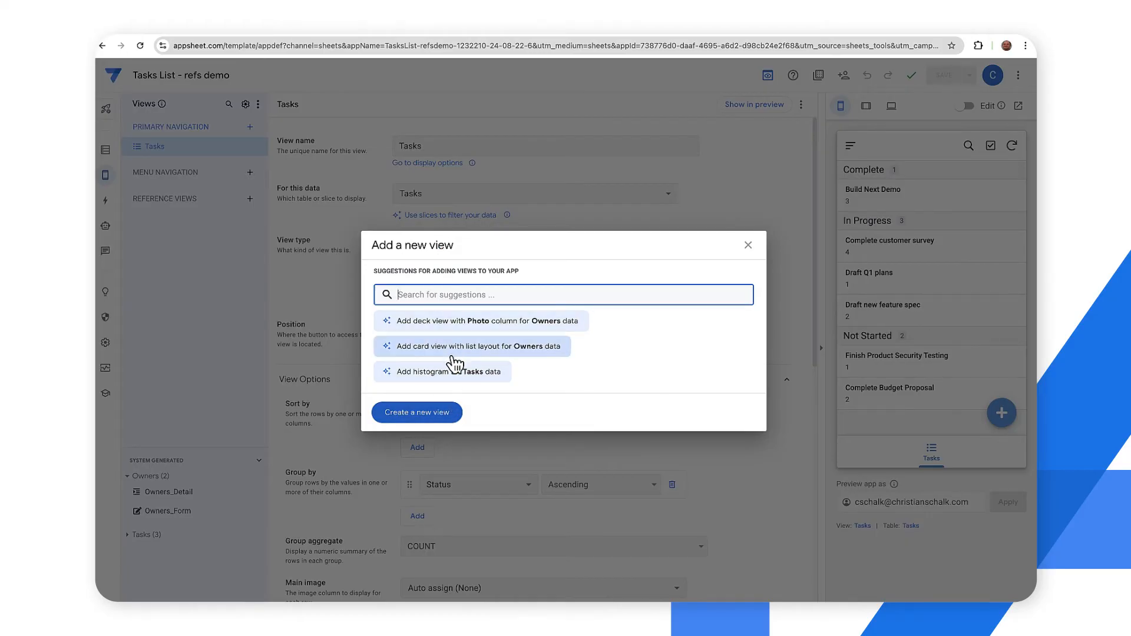
pyautogui.moveTo(458, 332)
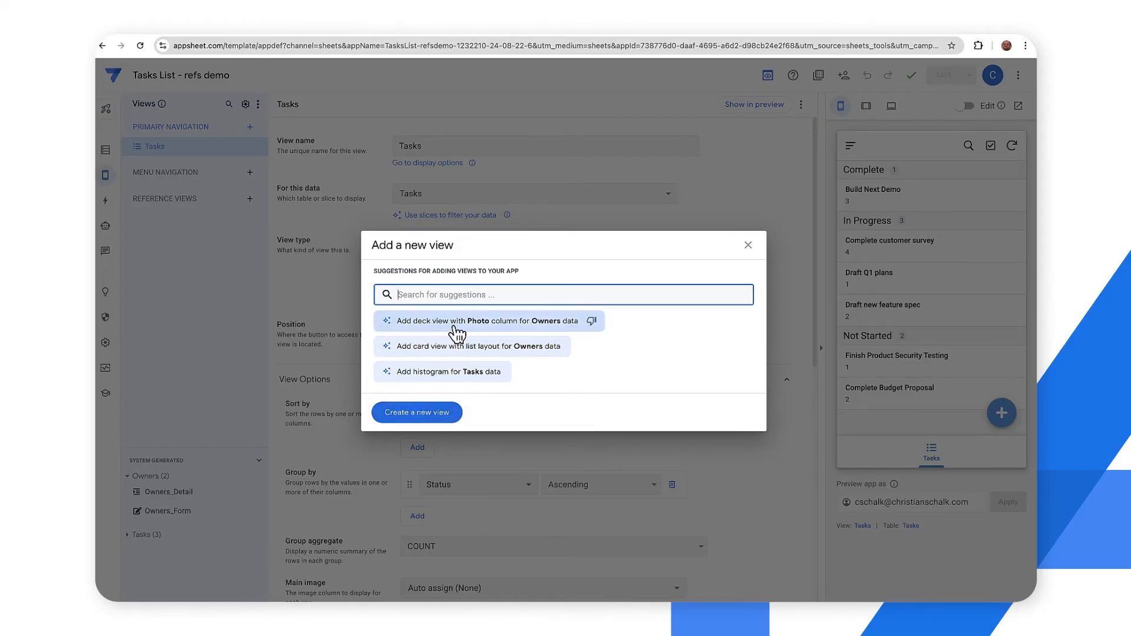
pyautogui.moveTo(531, 334)
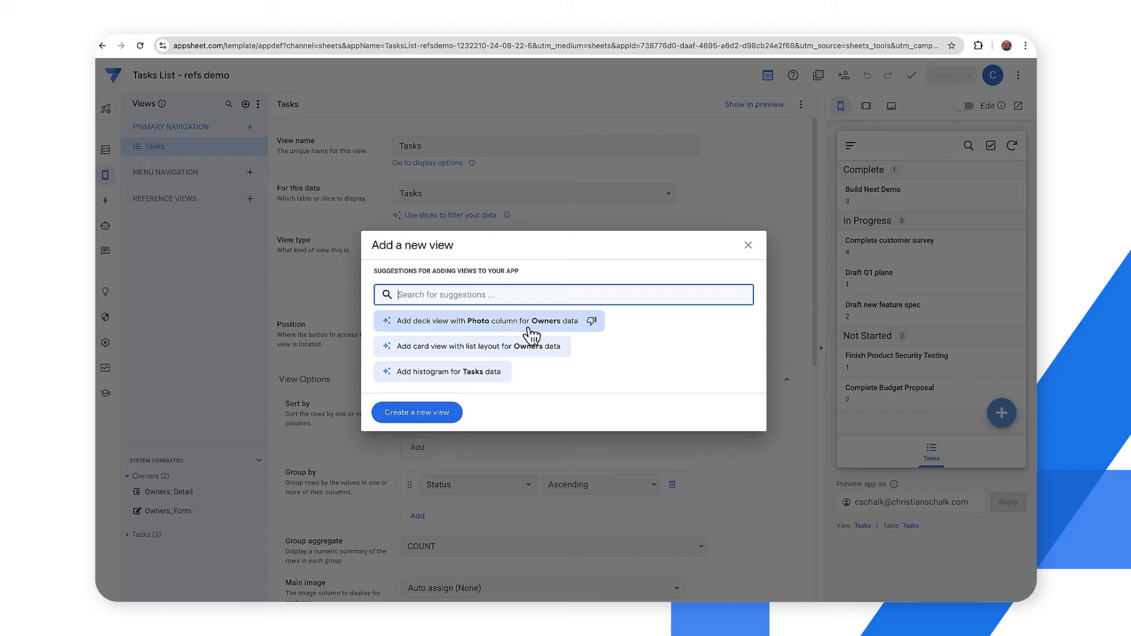
pyautogui.click(481, 321)
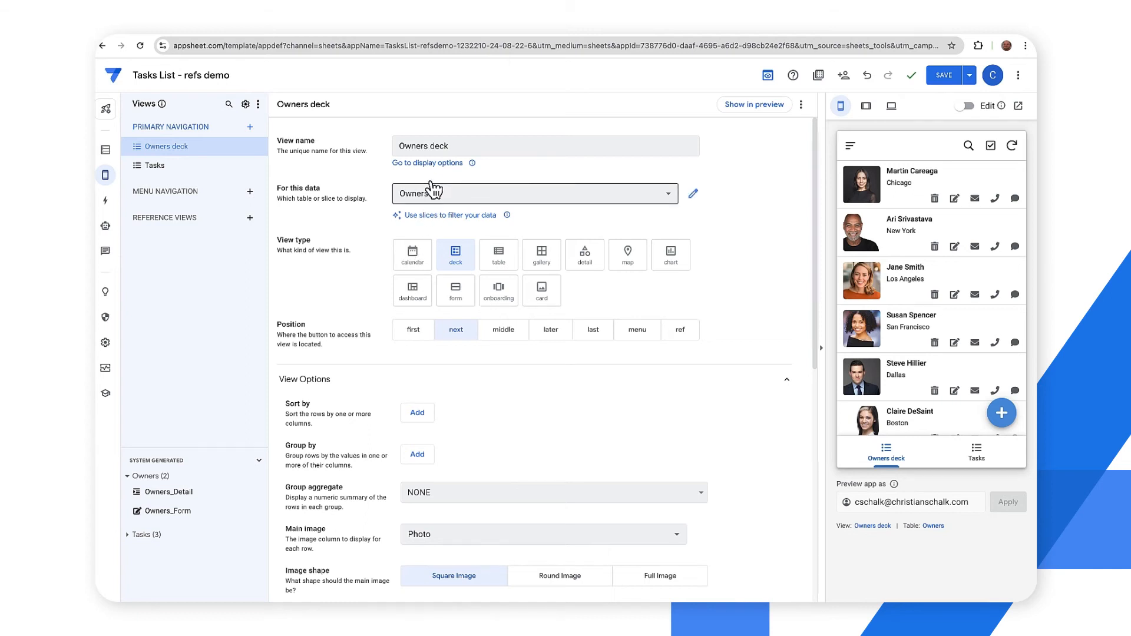
# Rename the view to 'Owners' and keep it as a deck after trying table and gallery types.
pyautogui.doubleClick(436, 146)
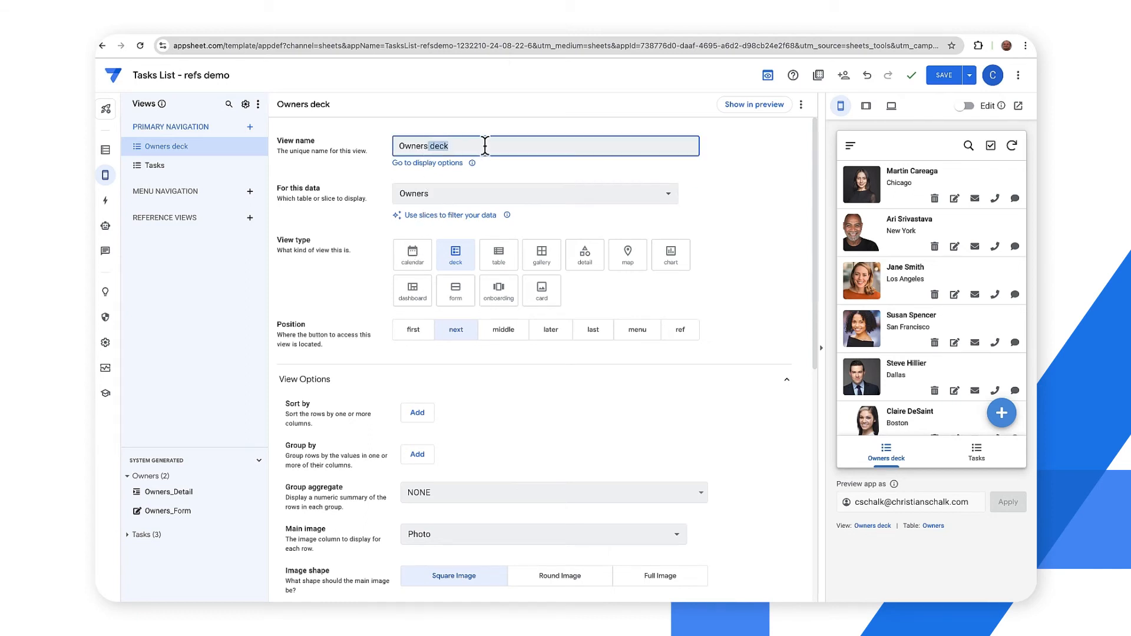
pyautogui.press('Backspace')
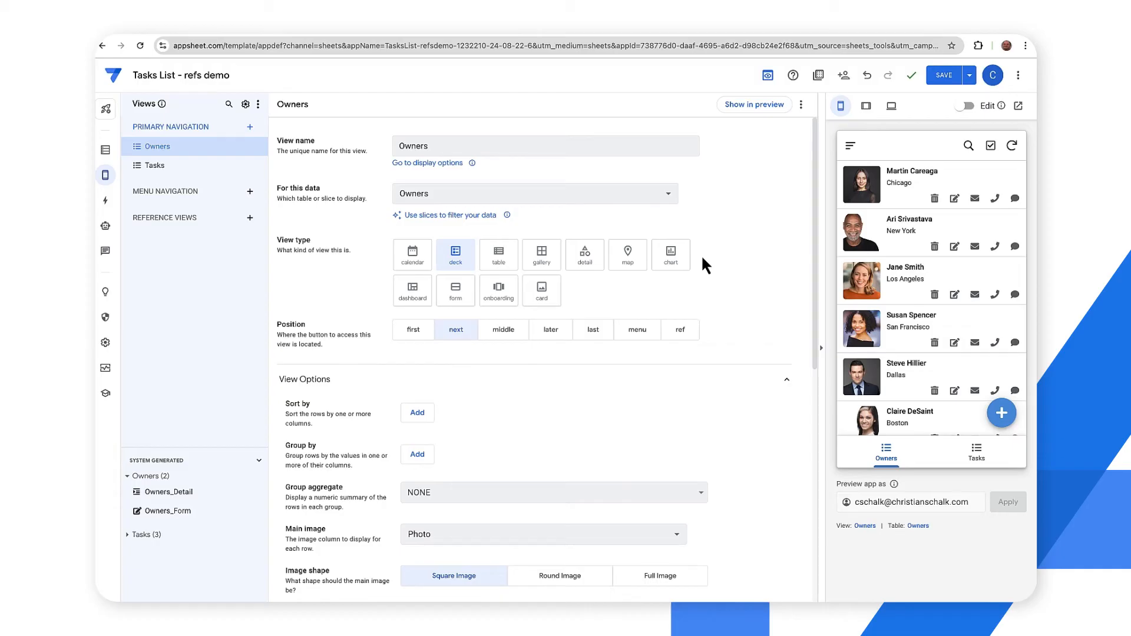
pyautogui.moveTo(565, 253)
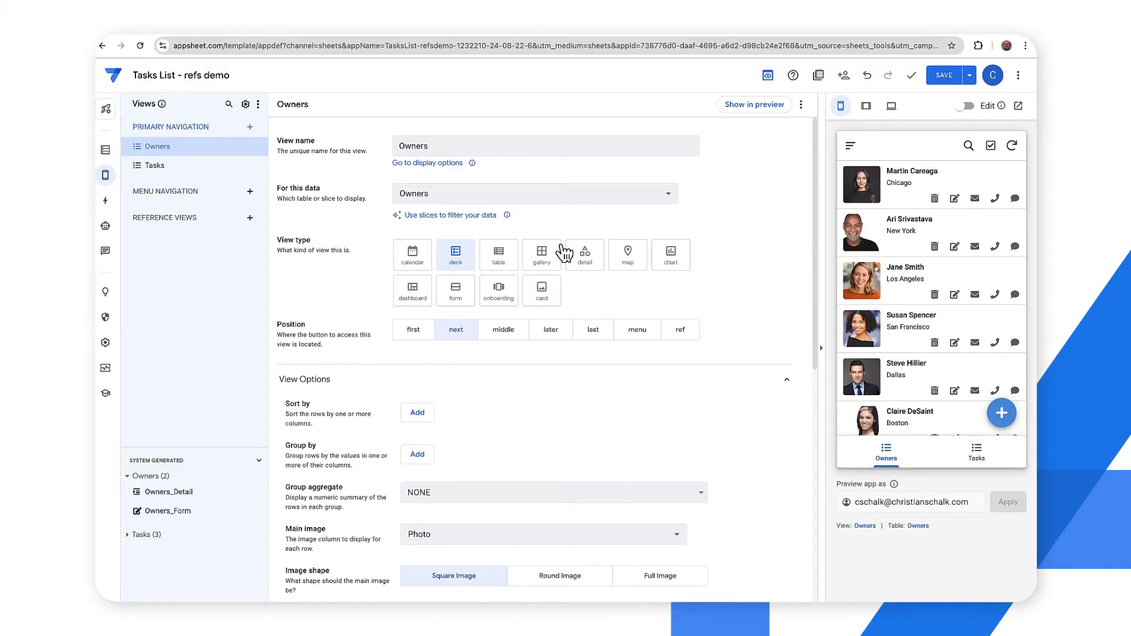
pyautogui.moveTo(497, 255)
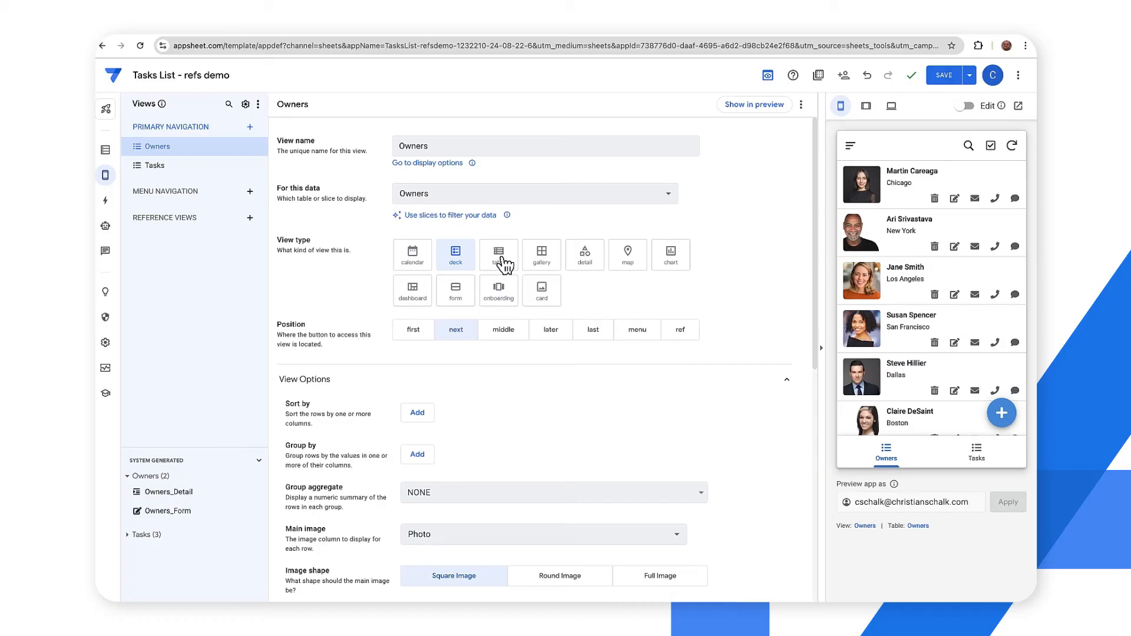
pyautogui.click(497, 254)
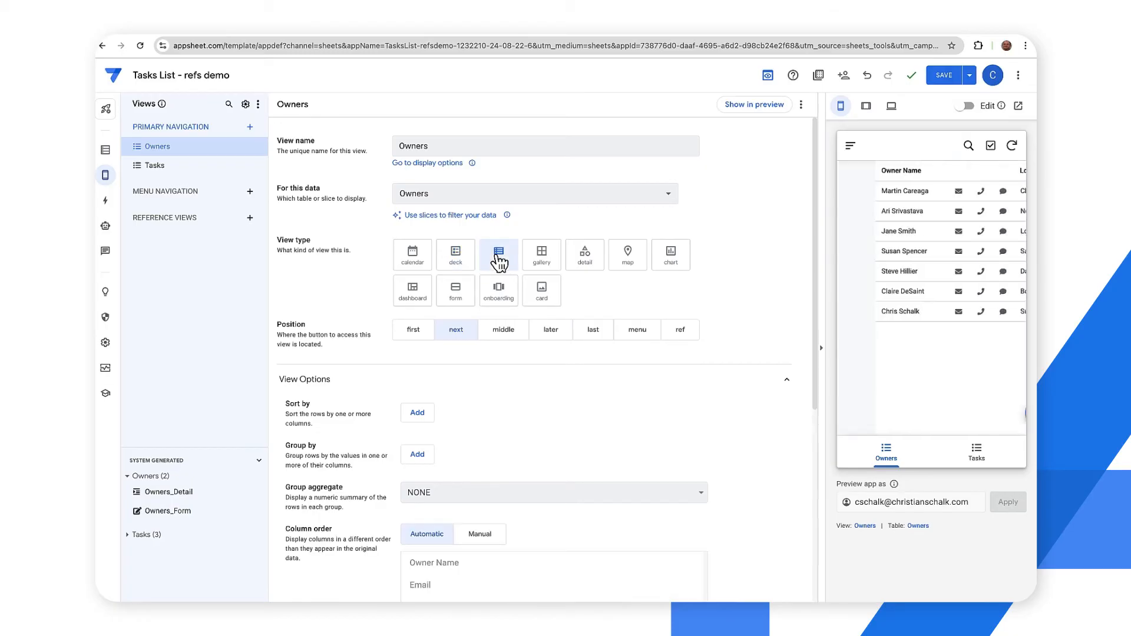
pyautogui.click(541, 254)
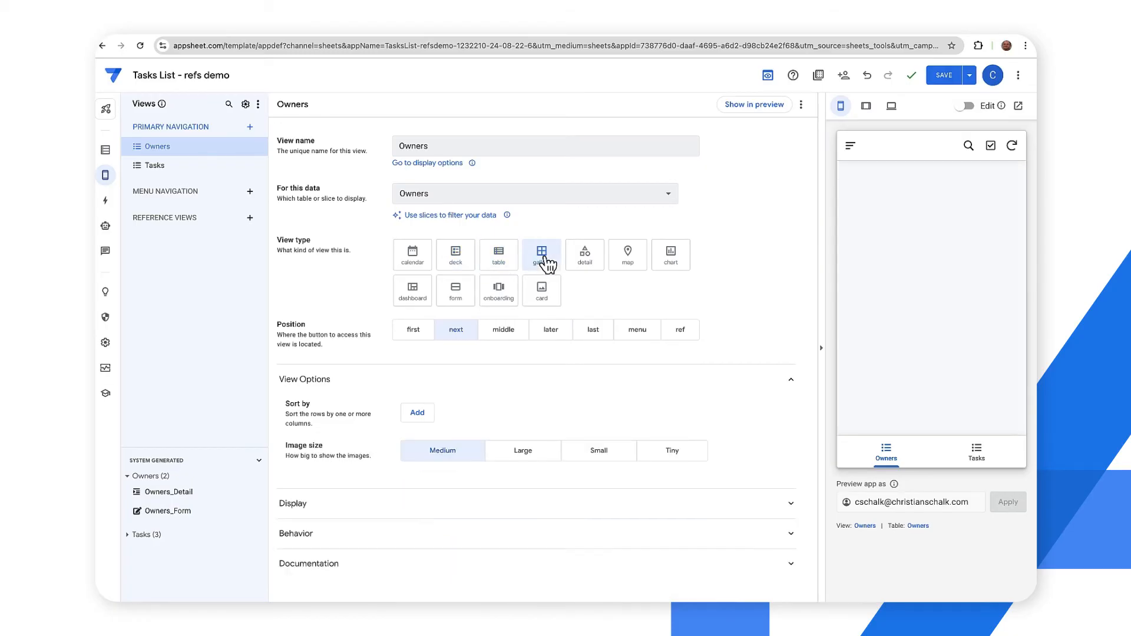
pyautogui.click(541, 290)
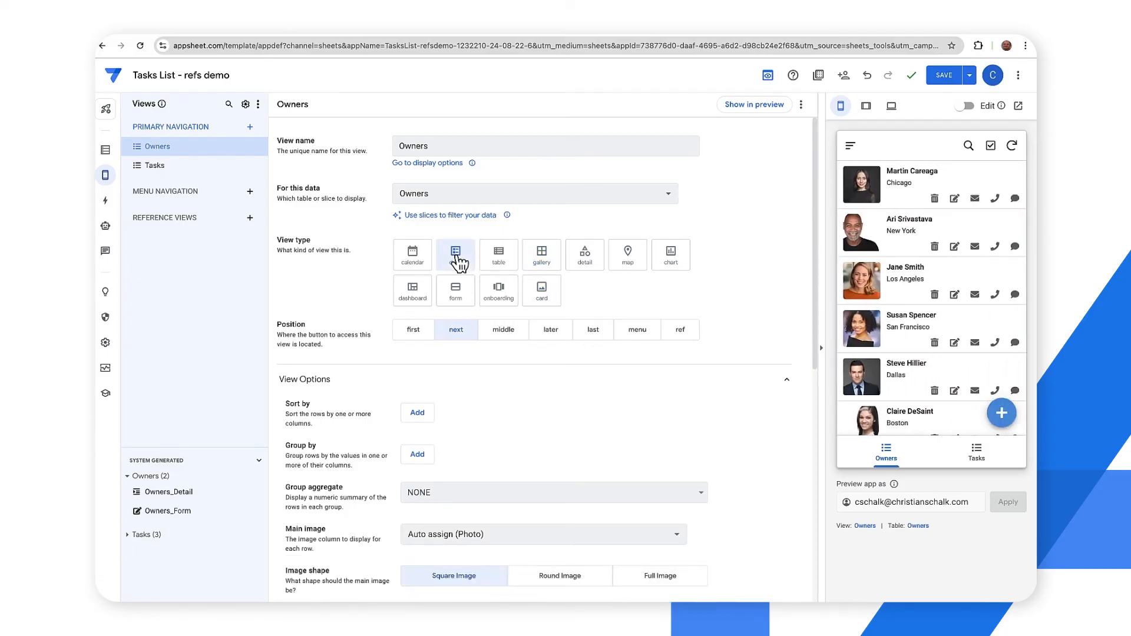
pyautogui.click(455, 254)
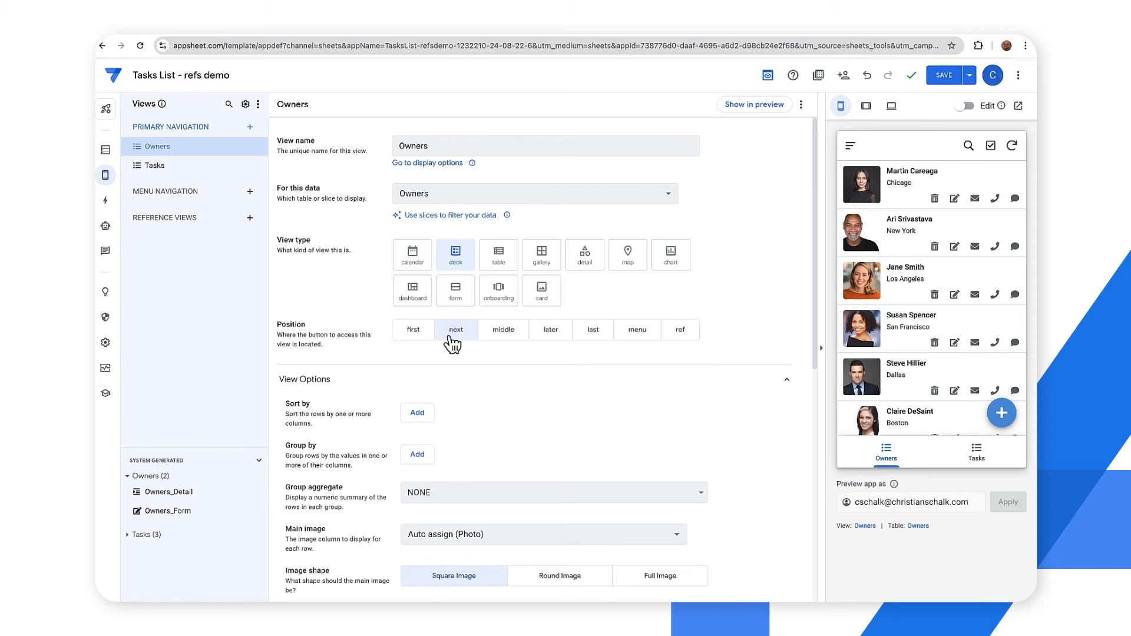
# Set the Owners view's position to first in the app navigation.
pyautogui.click(593, 330)
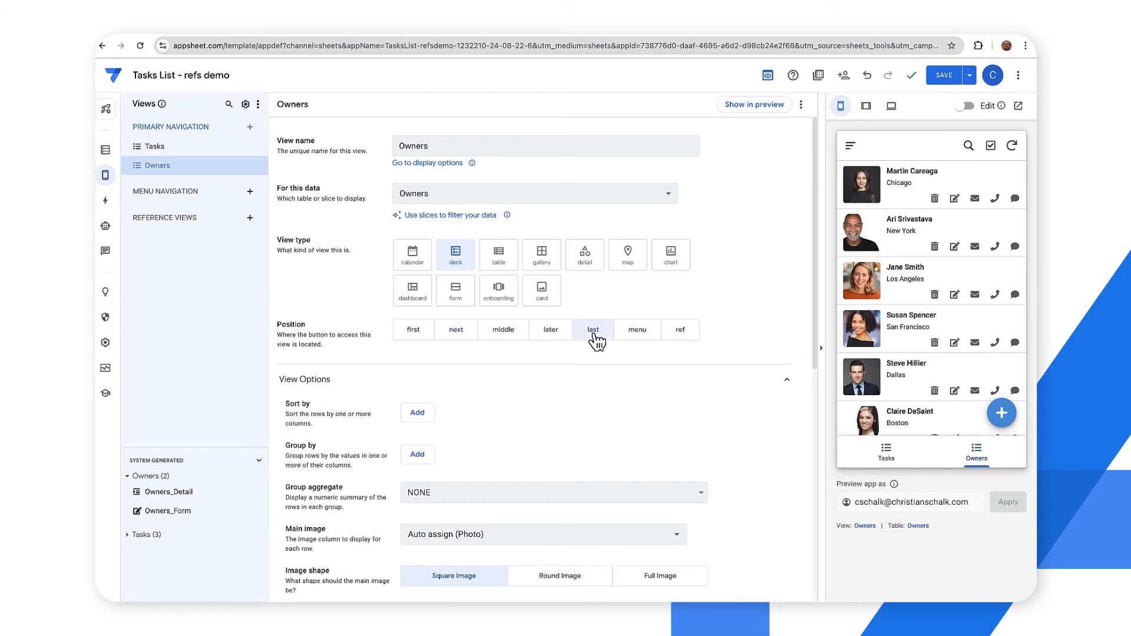
pyautogui.moveTo(490, 341)
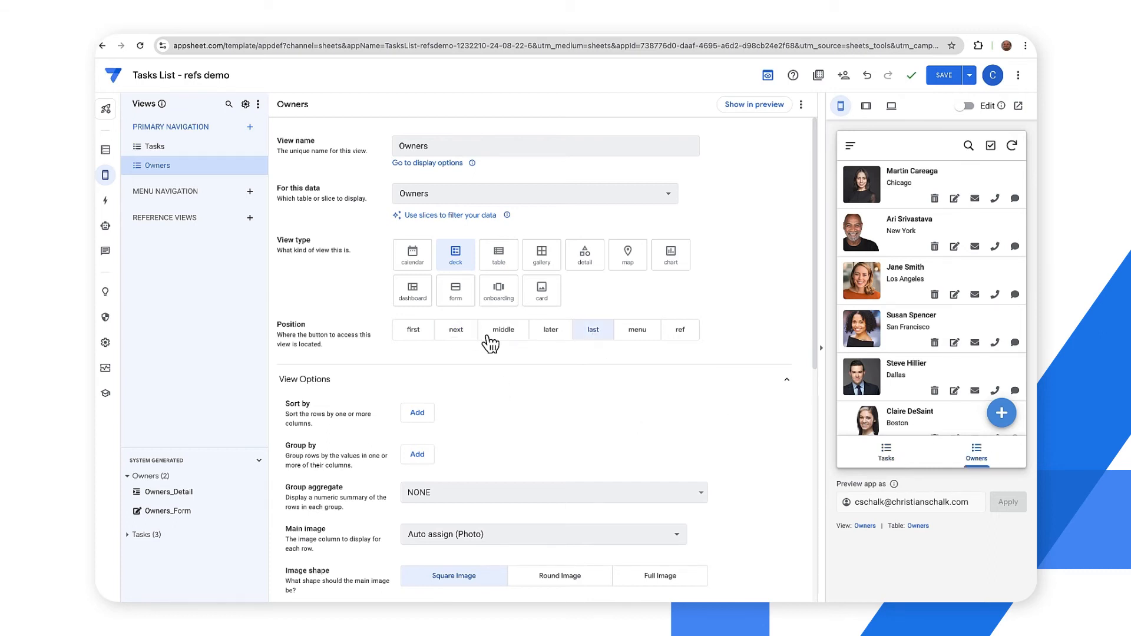
pyautogui.click(413, 330)
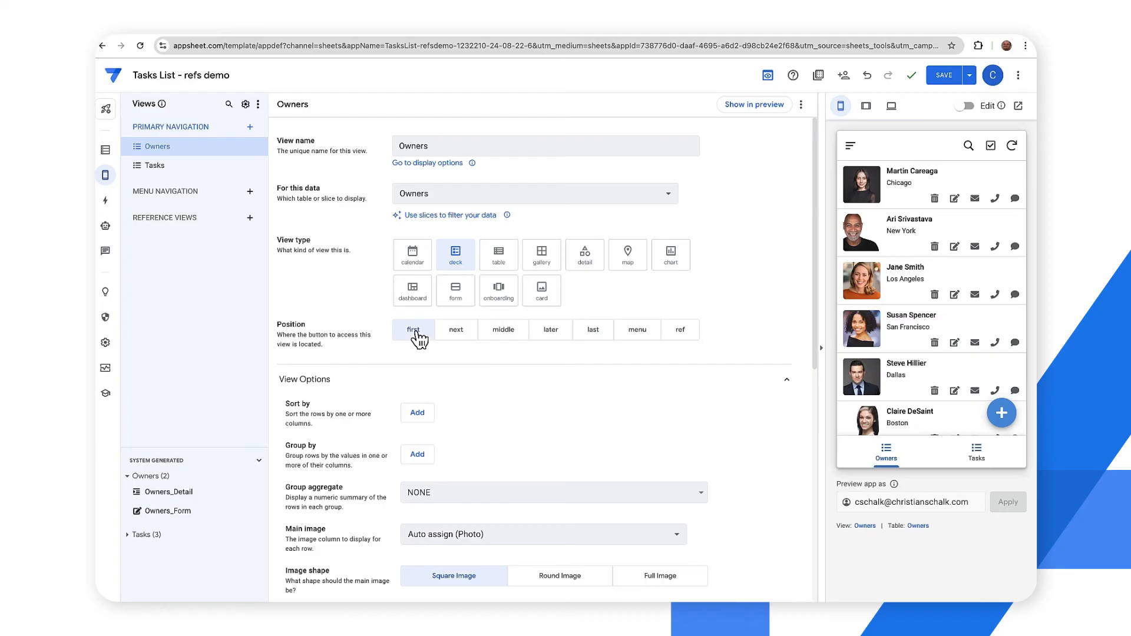
pyautogui.scroll(-3)
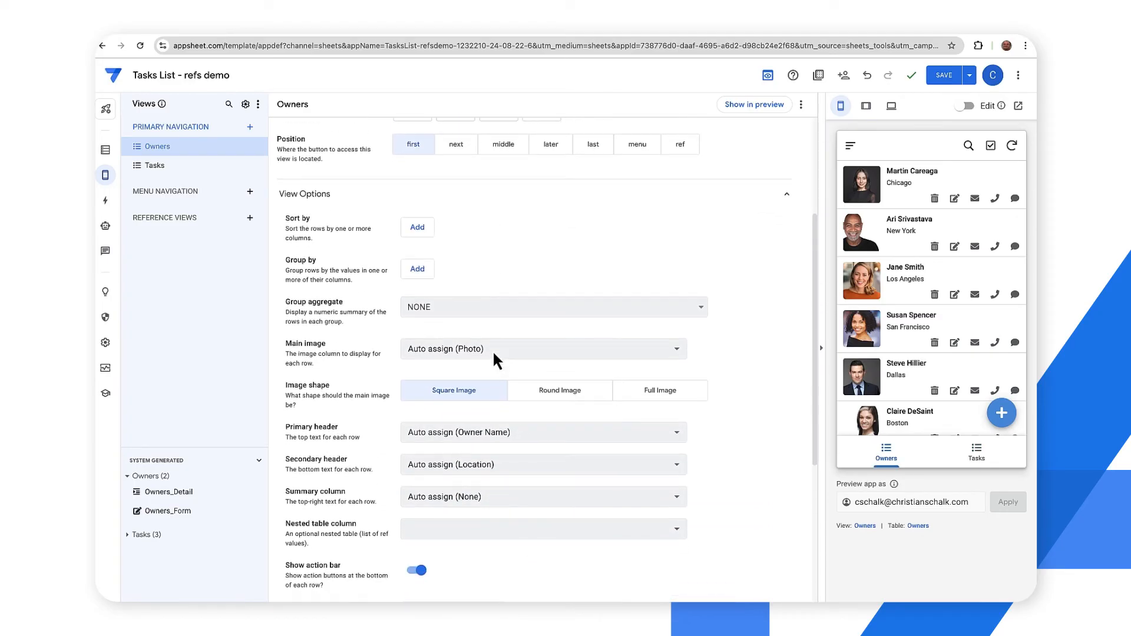
# Scroll the Owners view settings down past View Options to the Display section's Icon picker.
pyautogui.scroll(-3)
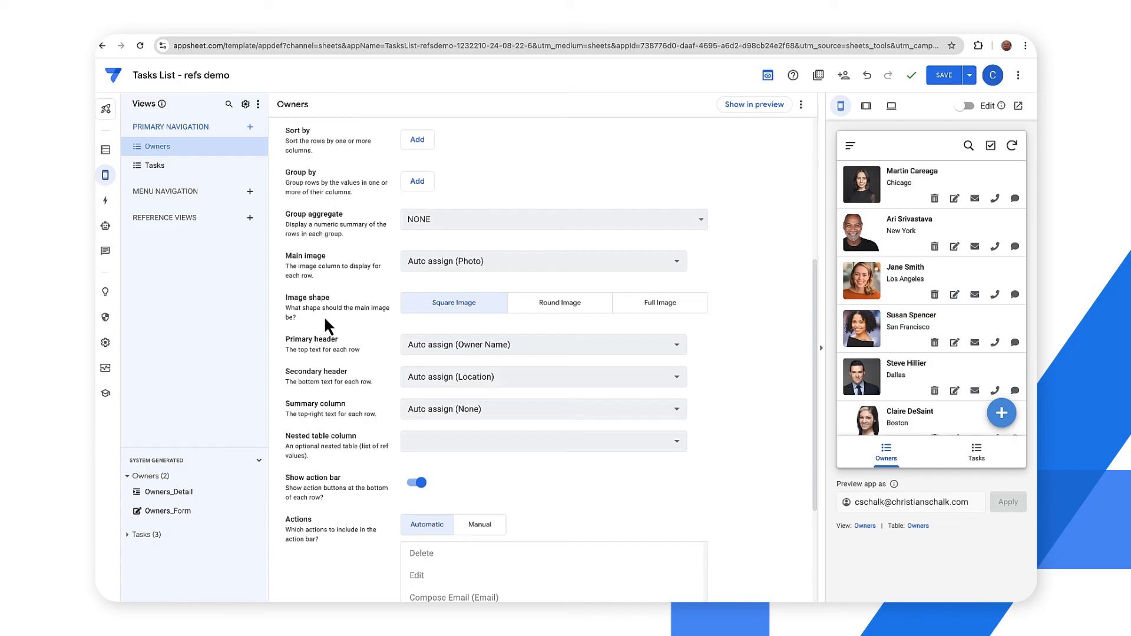
pyautogui.scroll(-3)
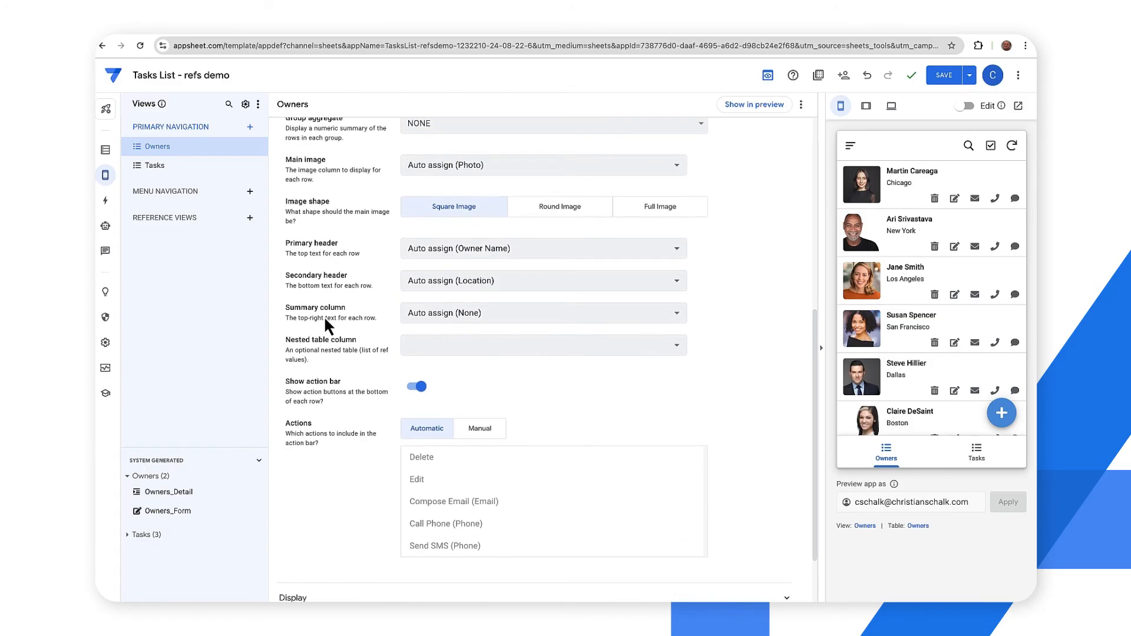
pyautogui.moveTo(343, 292)
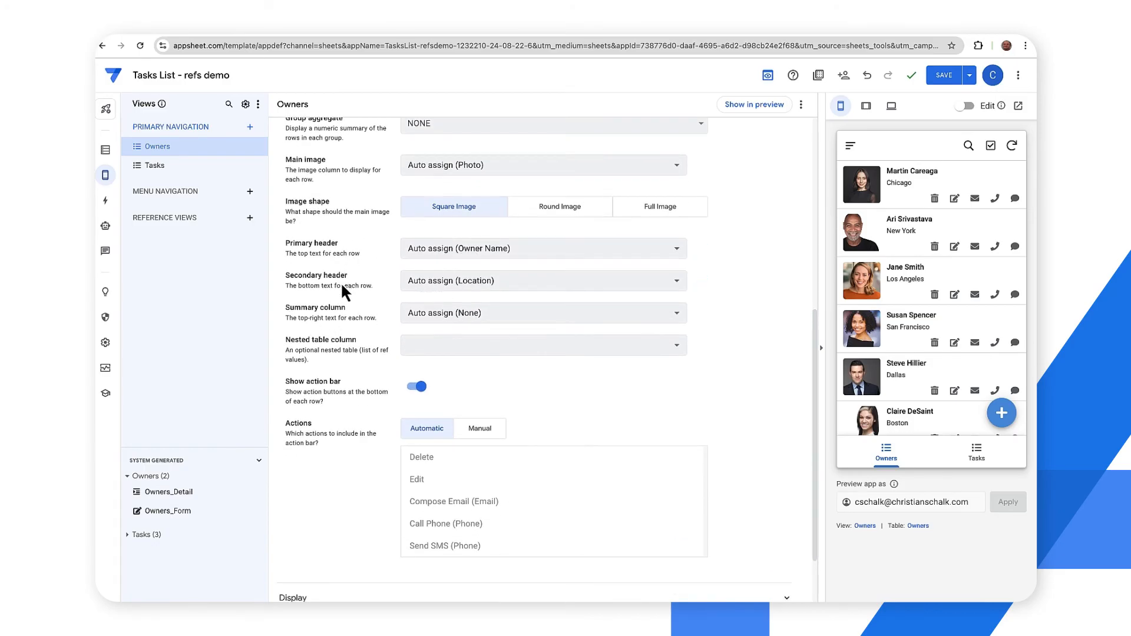
pyautogui.moveTo(361, 309)
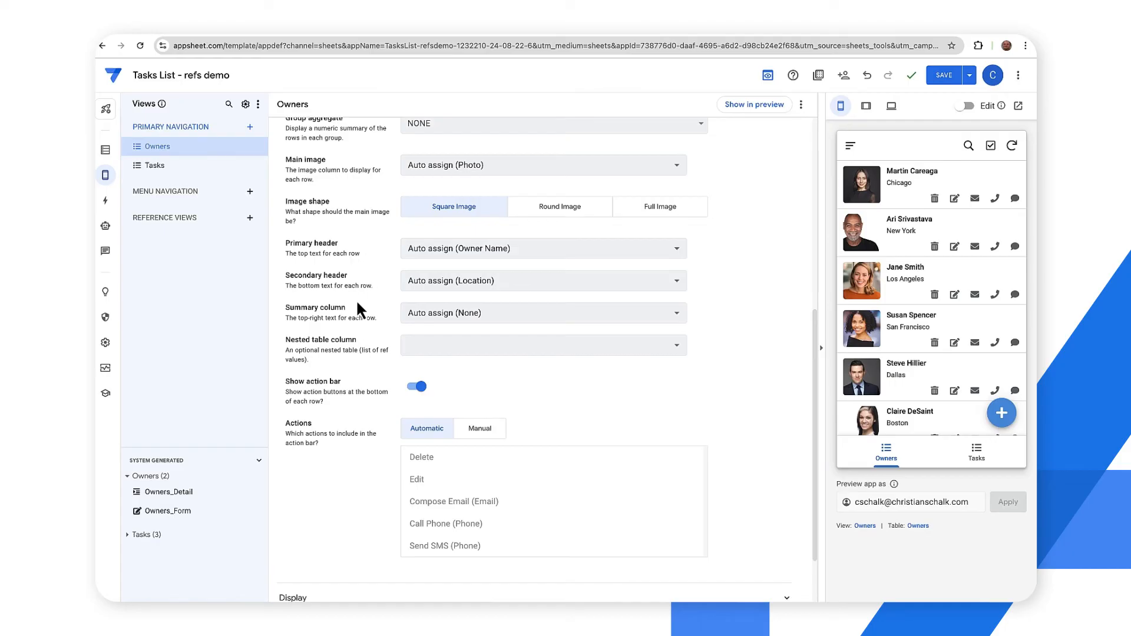
pyautogui.scroll(-3)
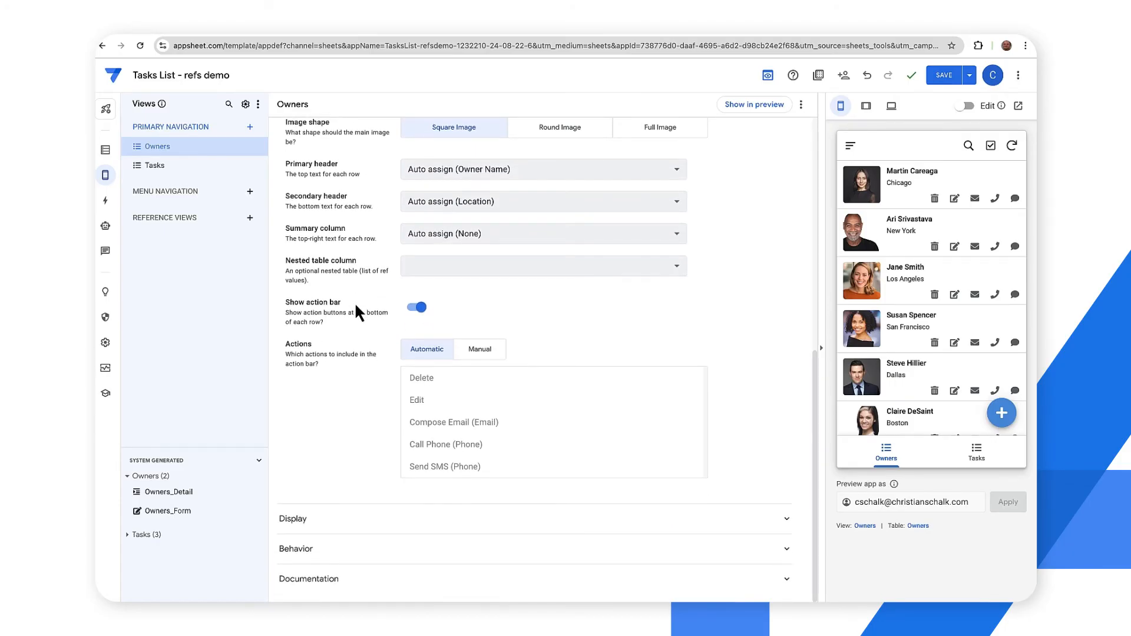
pyautogui.moveTo(404, 527)
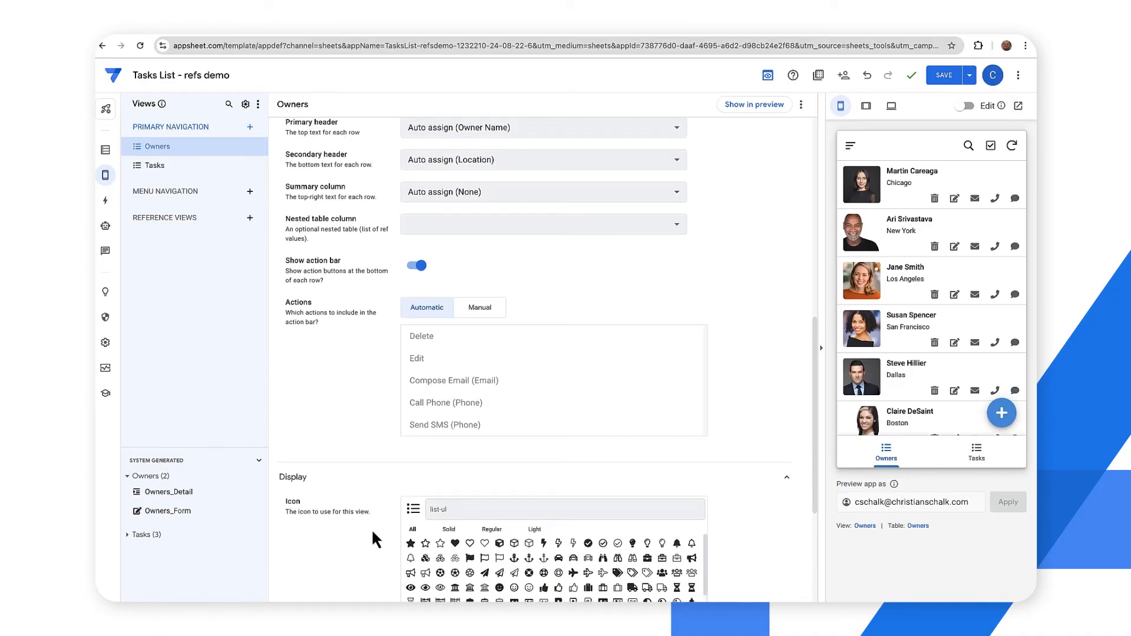
pyautogui.moveTo(887, 452)
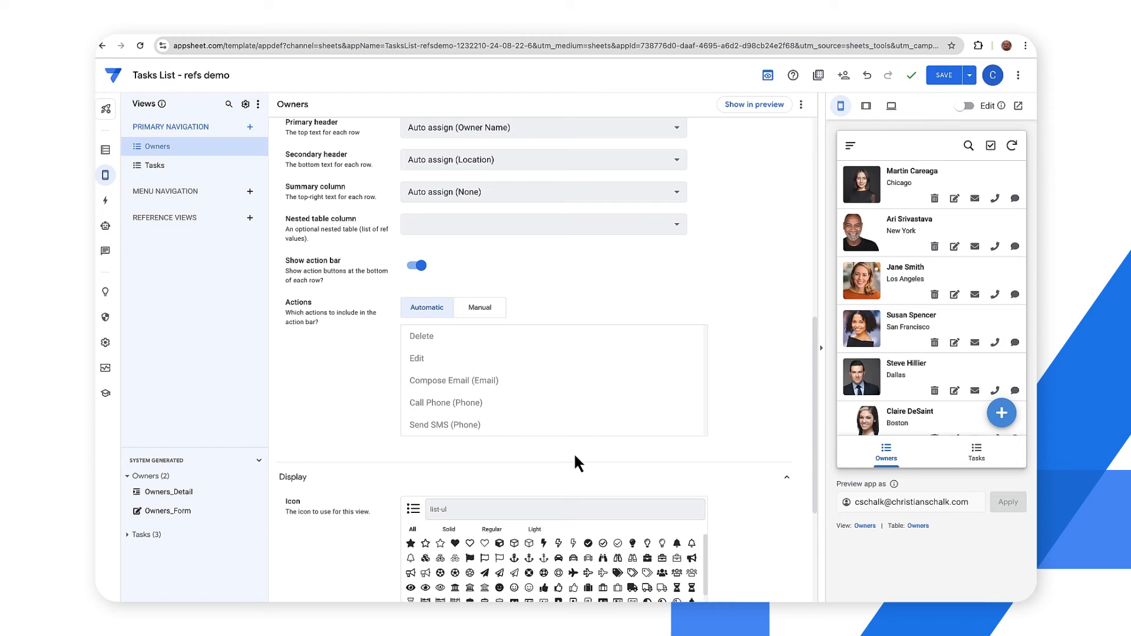
# Give the Owners view the 'people' icon and save the app.
pyautogui.write('p')
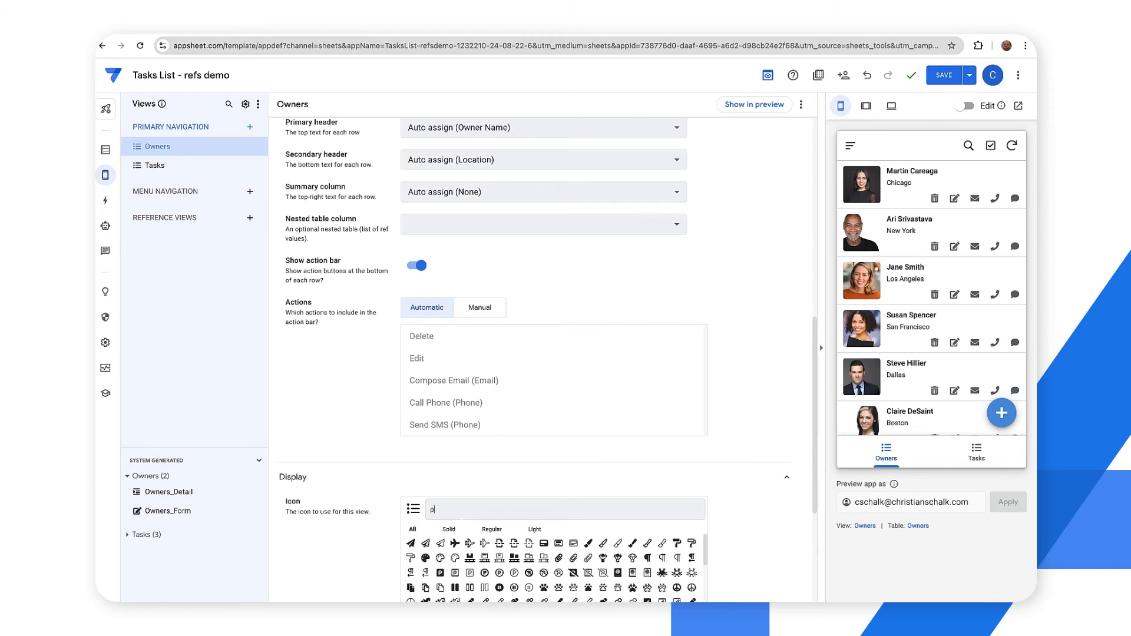
pyautogui.write('eople')
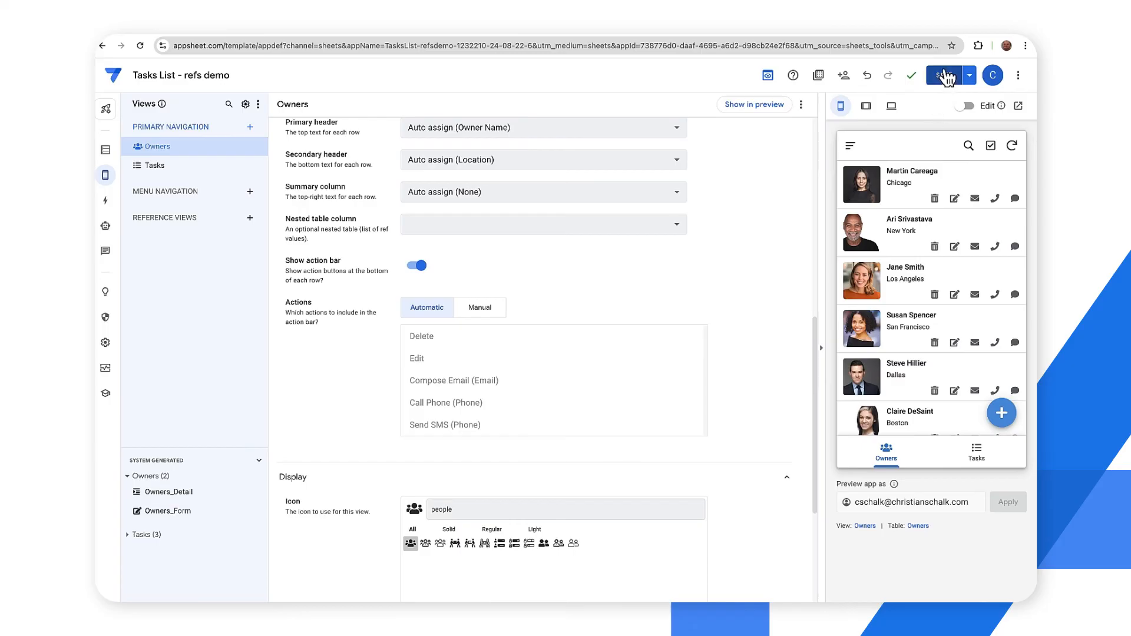
pyautogui.click(942, 76)
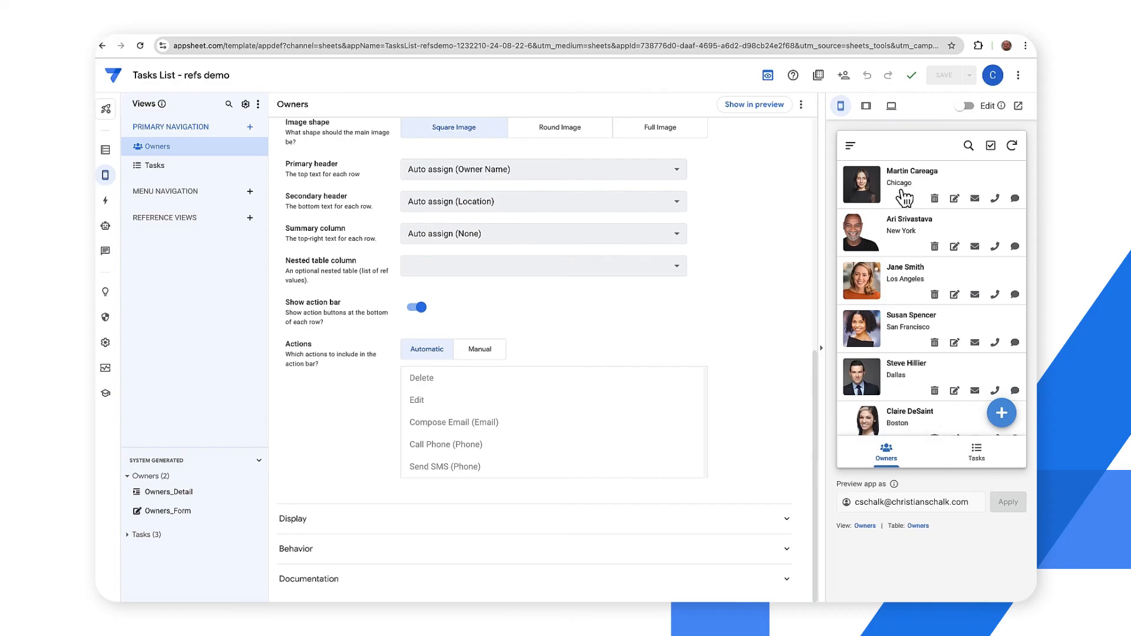
pyautogui.moveTo(911, 234)
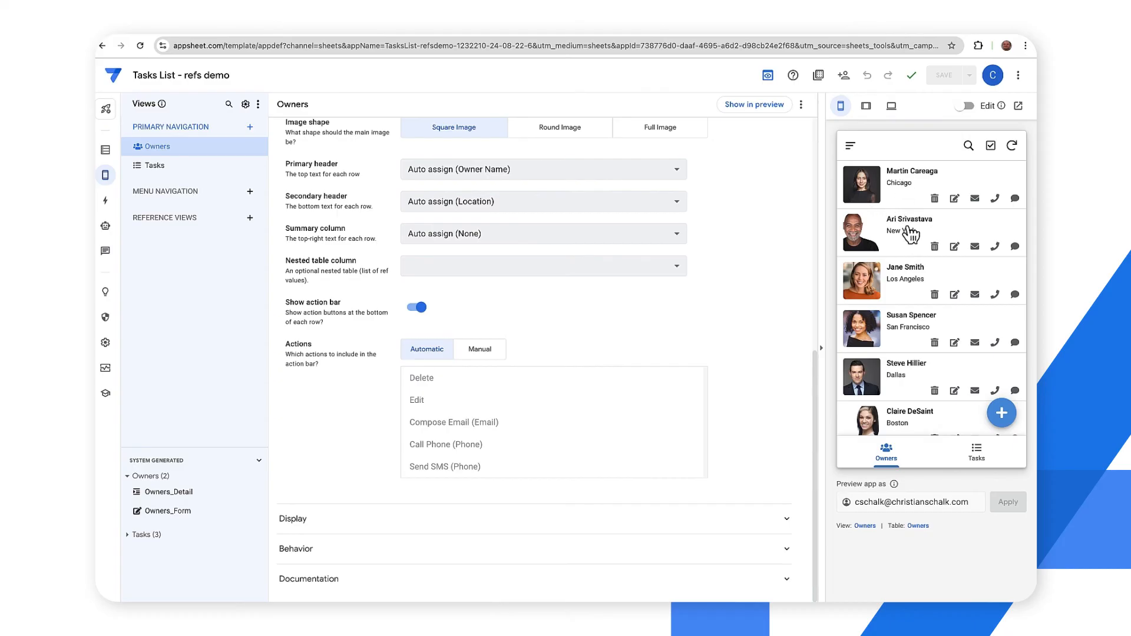
# Bring up Chris Schalk's owner details from the Owners list in the preview.
pyautogui.click(908, 231)
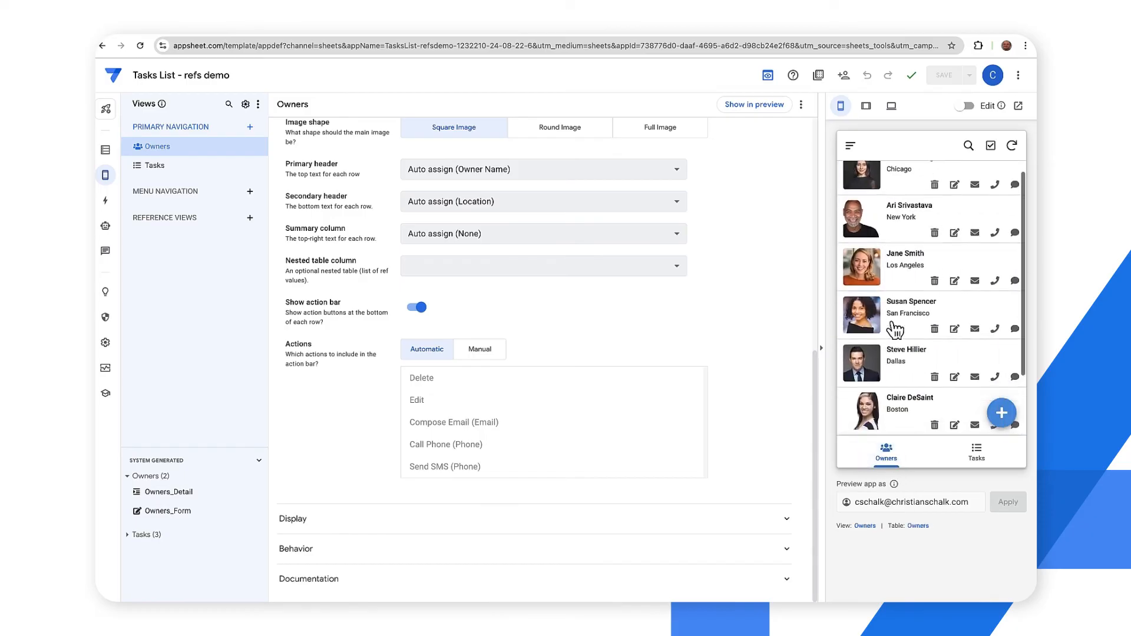
pyautogui.scroll(-3)
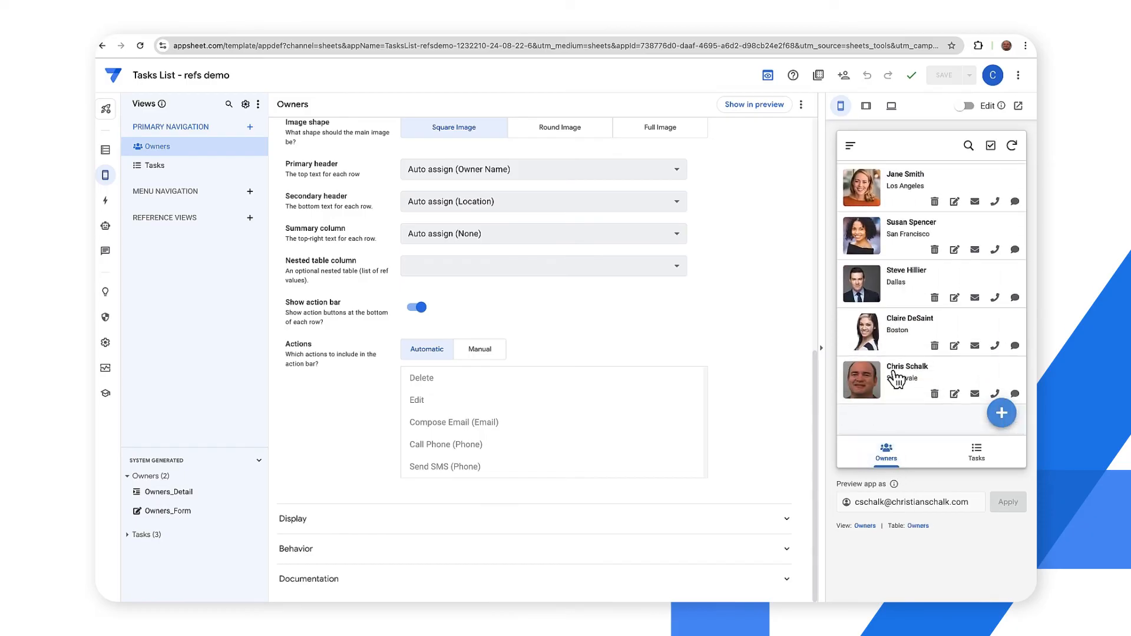
pyautogui.click(908, 374)
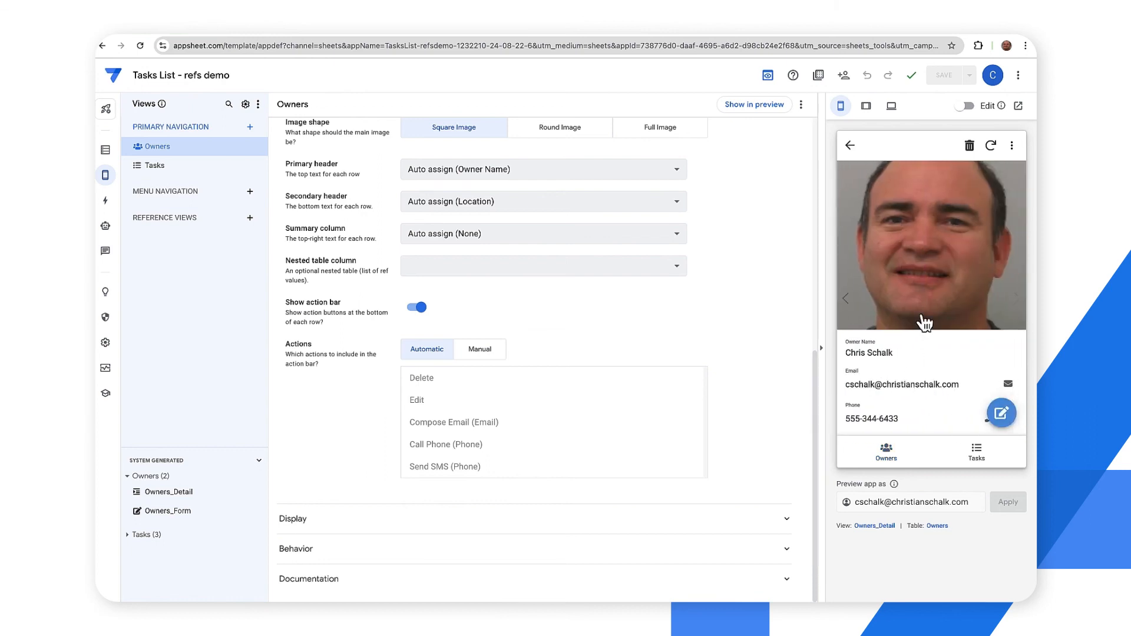
pyautogui.scroll(-3)
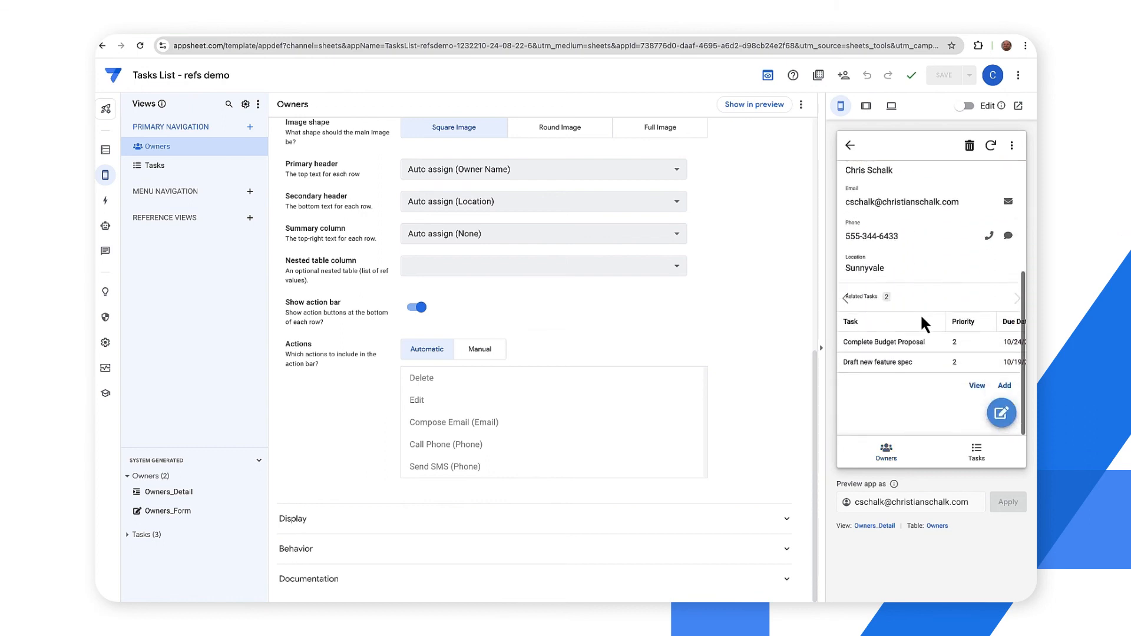
pyautogui.moveTo(891, 348)
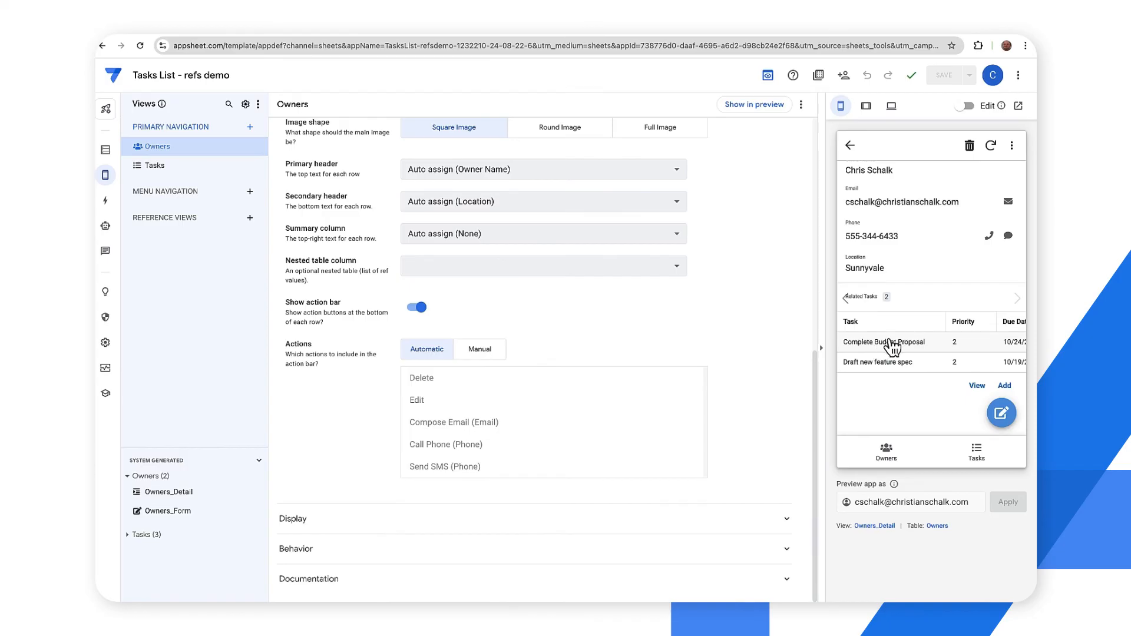
pyautogui.click(887, 341)
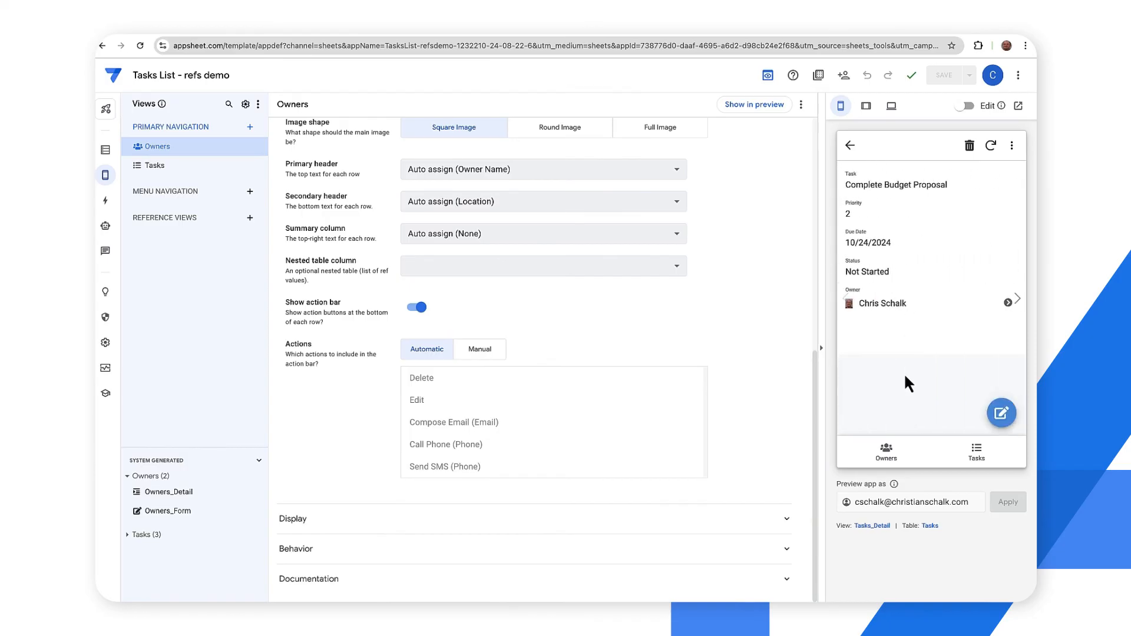
pyautogui.click(1002, 413)
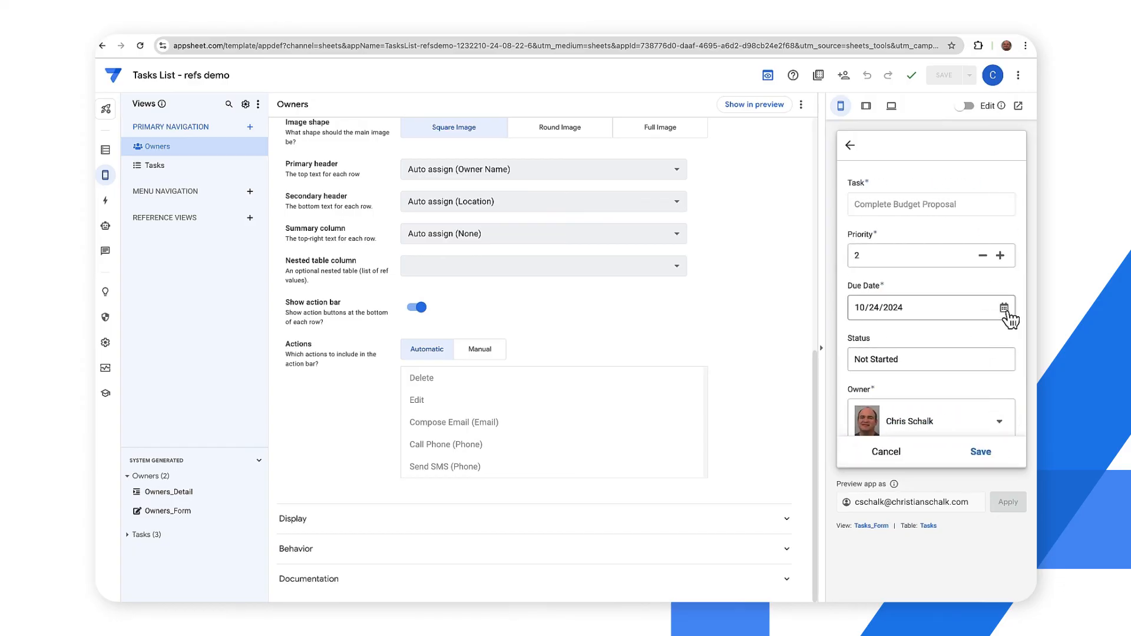
pyautogui.click(999, 307)
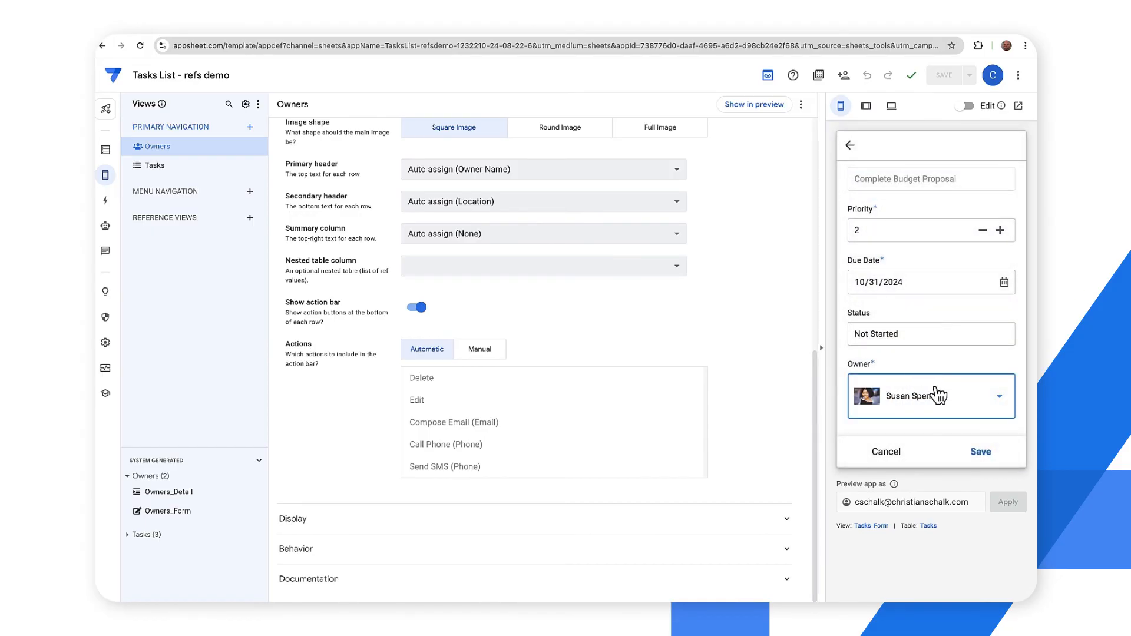
pyautogui.click(979, 451)
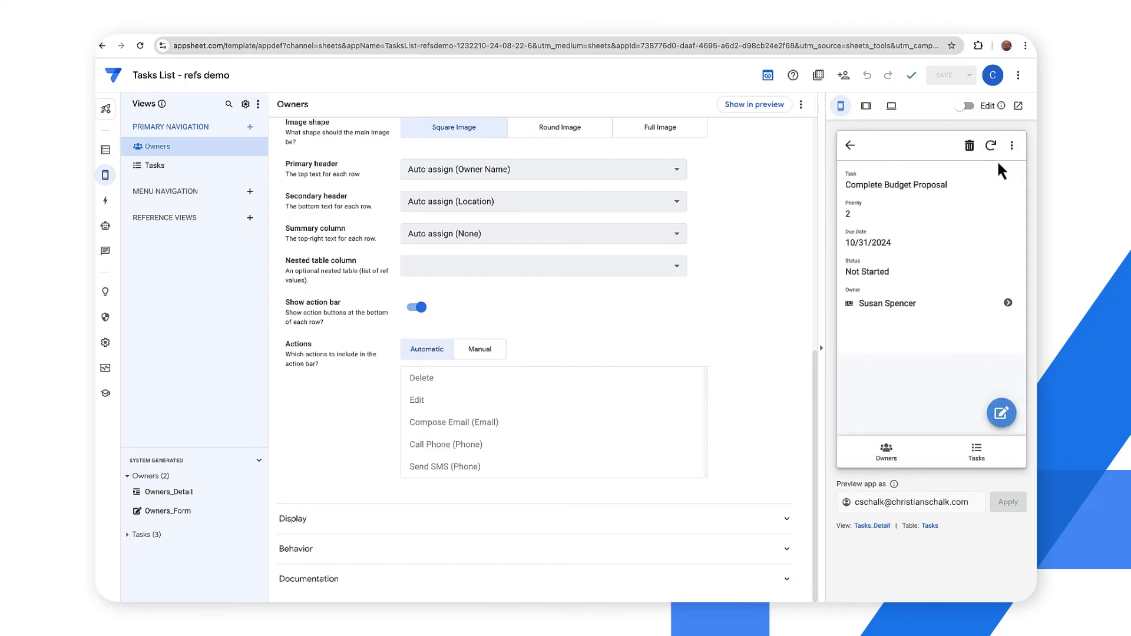
pyautogui.moveTo(731, 295)
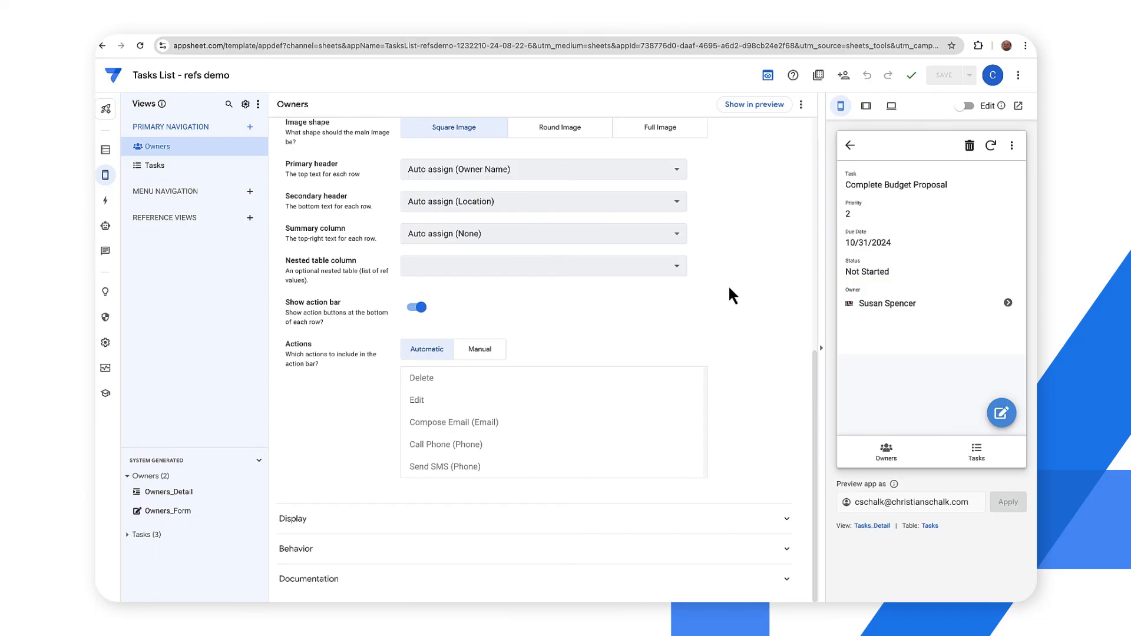
pyautogui.moveTo(288, 84)
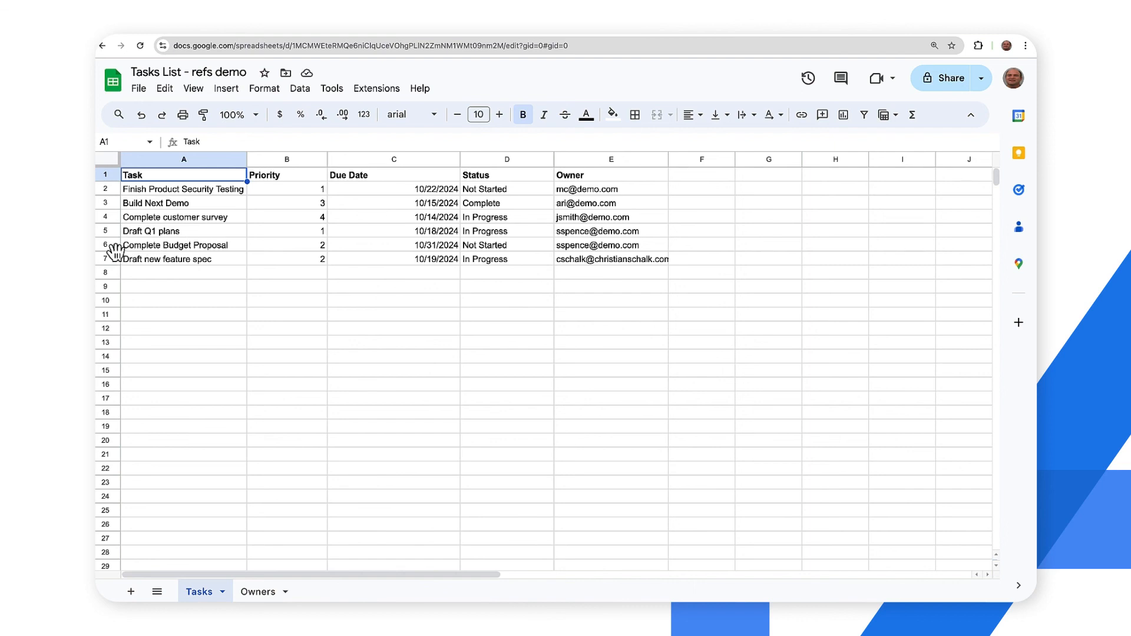
pyautogui.click(105, 245)
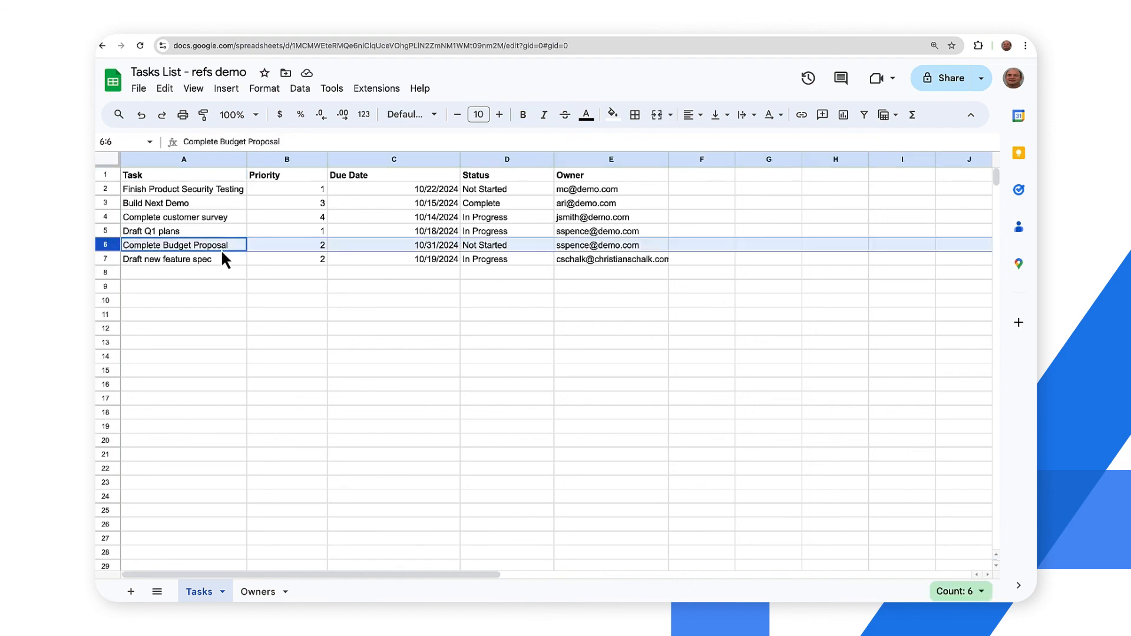
pyautogui.moveTo(436, 260)
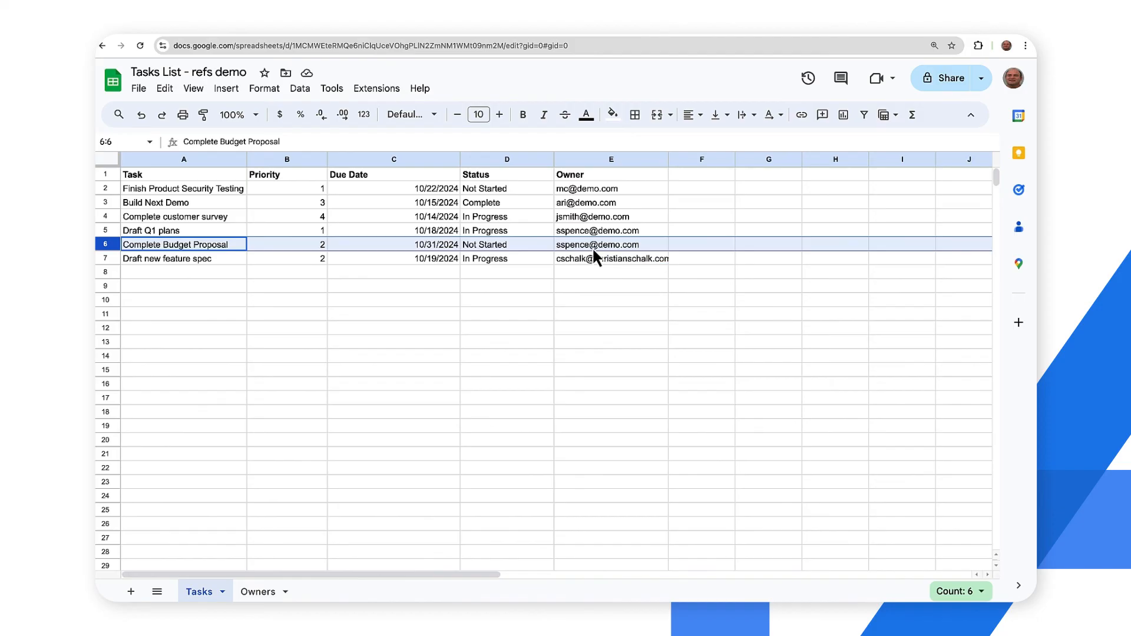
pyautogui.moveTo(523, 295)
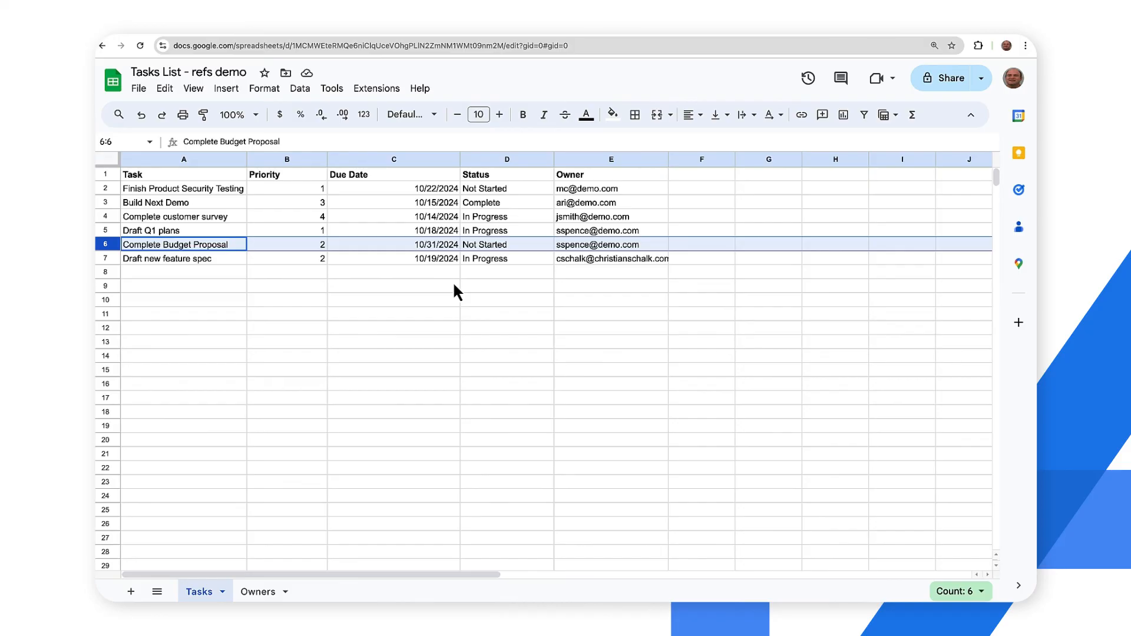
pyautogui.click(258, 591)
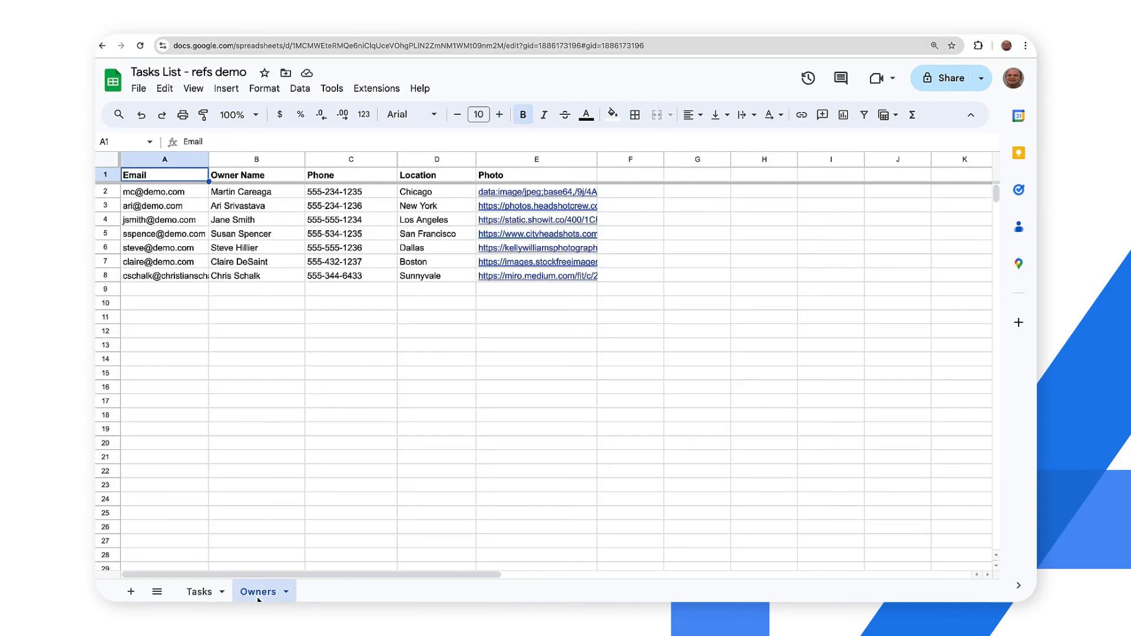